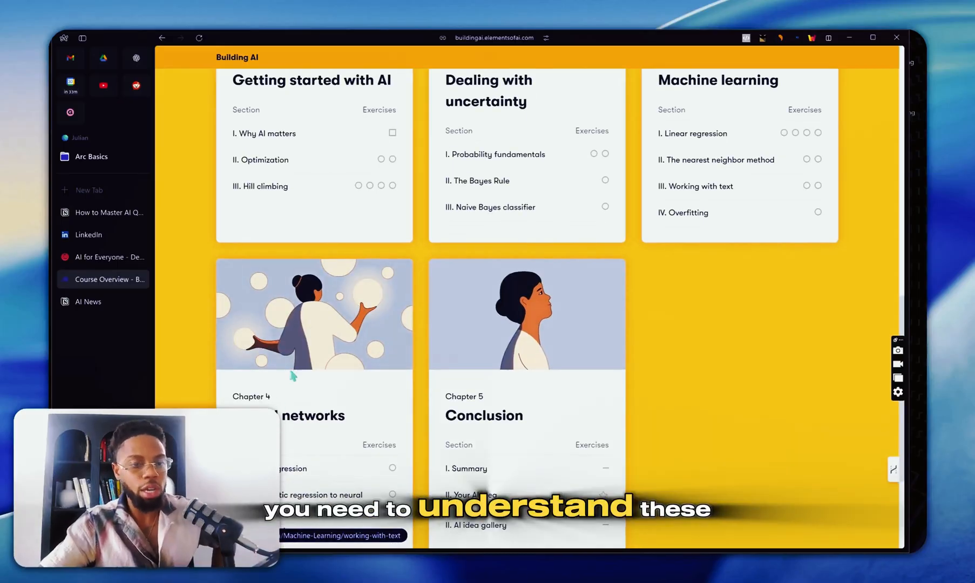
Step: Scroll through LinkedIn's Bland Machine Learning Engineer listing details, ending back on the Notion guide
scroll(down, 3)
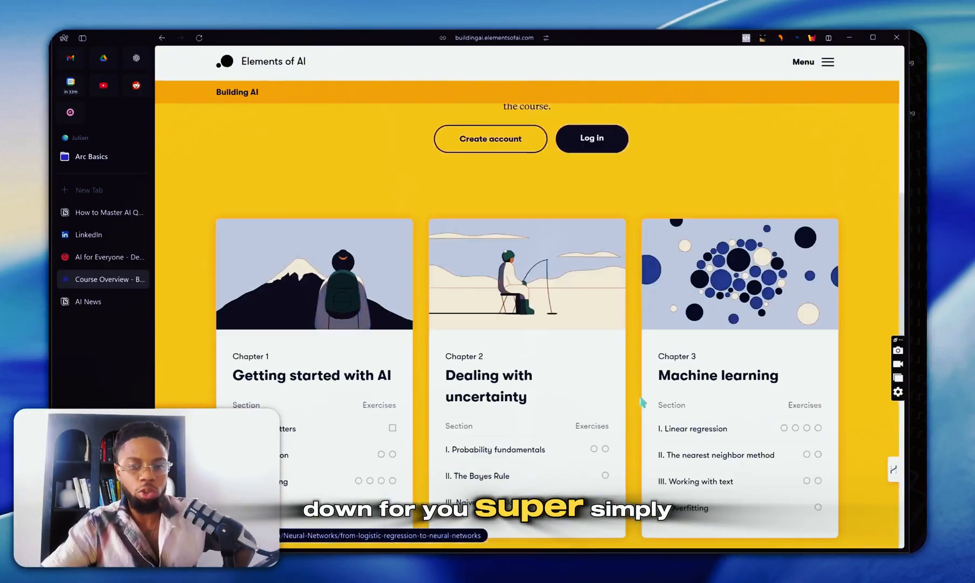
click(109, 302)
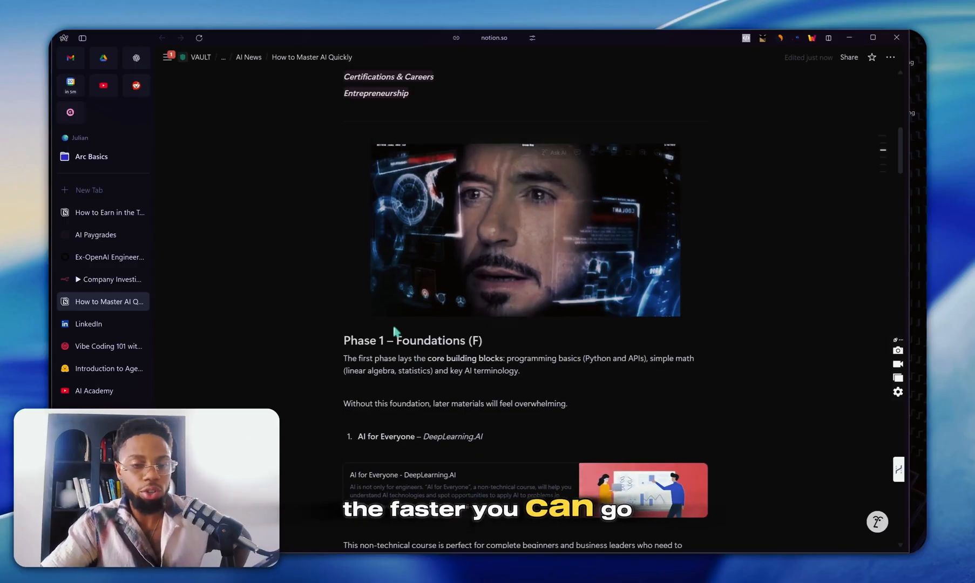
scroll(down, 3)
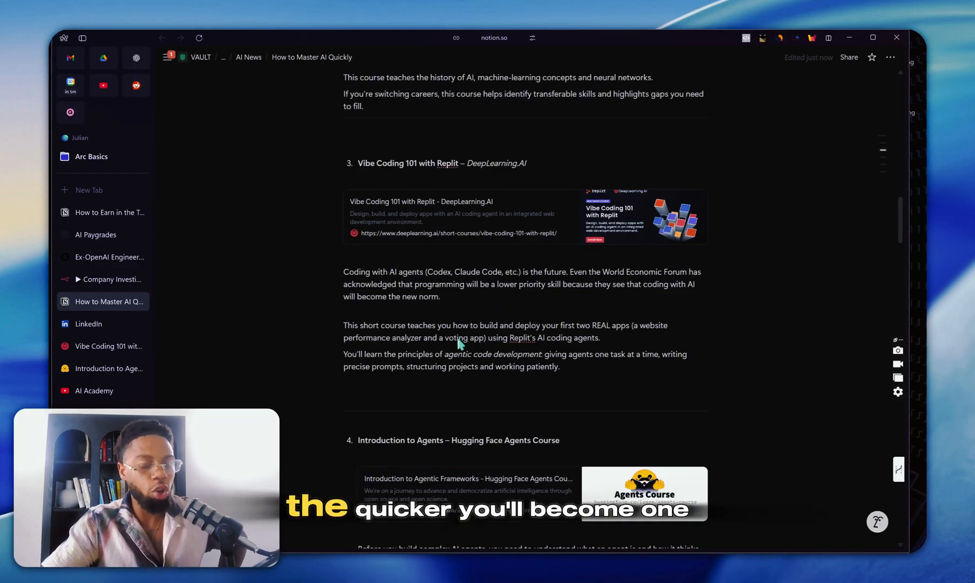
scroll(down, 3)
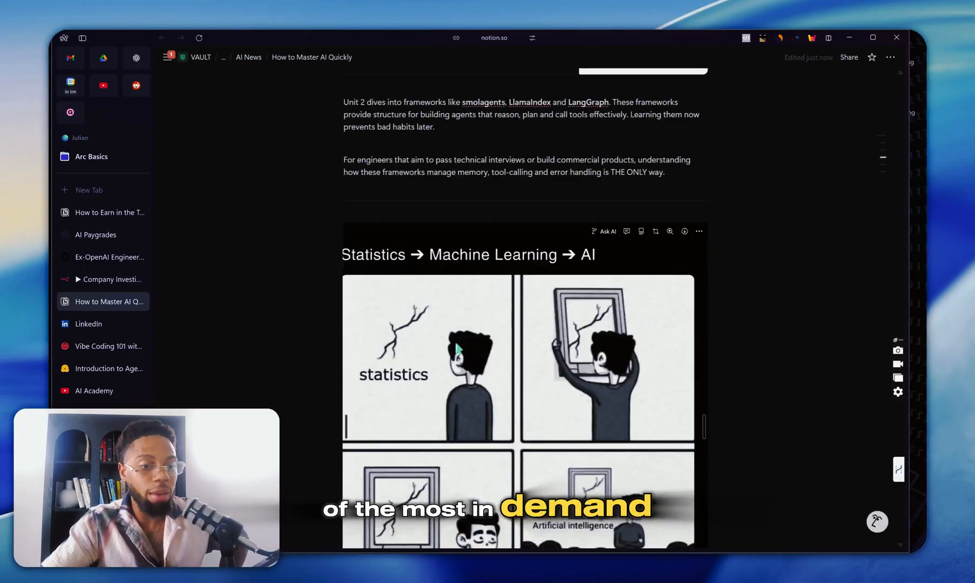
scroll(down, 3)
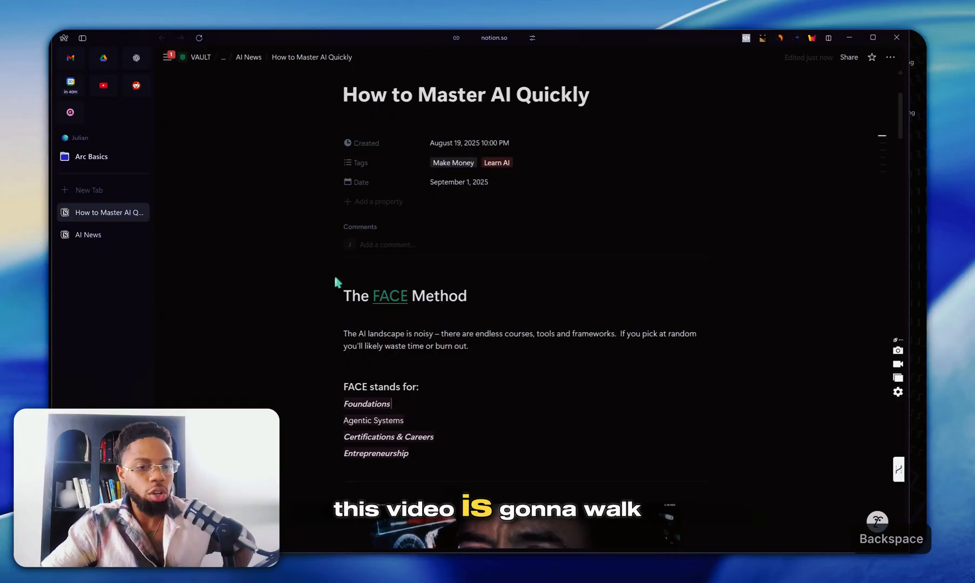
scroll(down, 3)
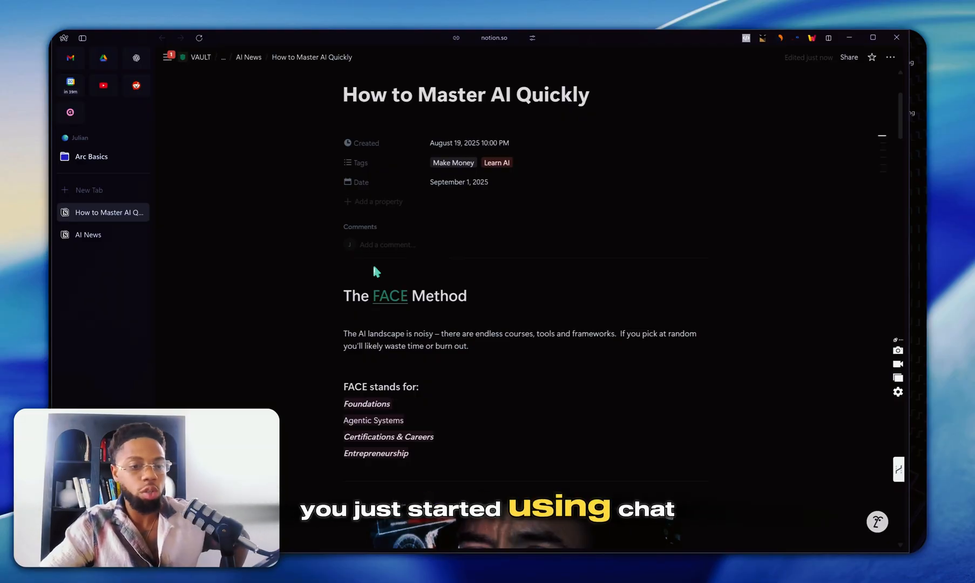
click(101, 235)
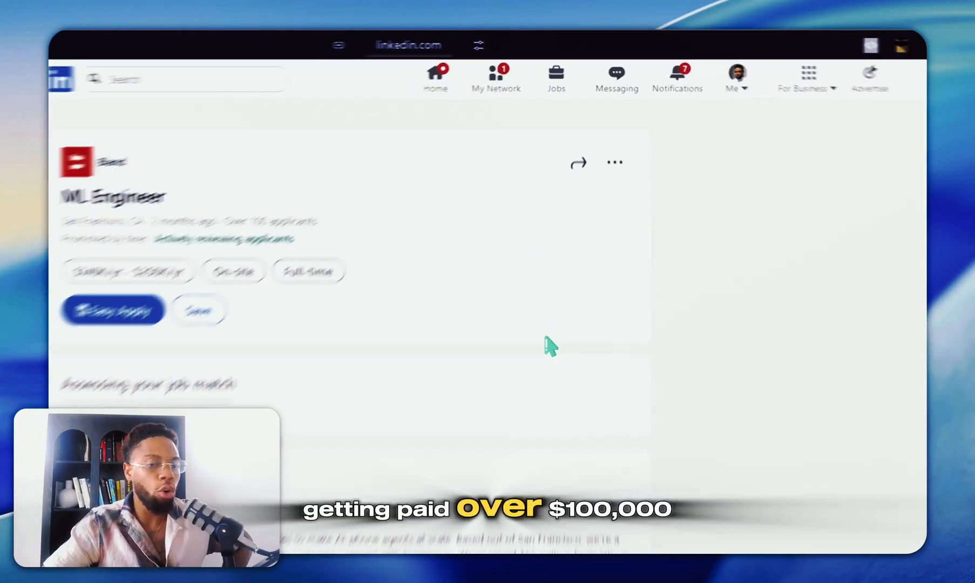
scroll(down, 3)
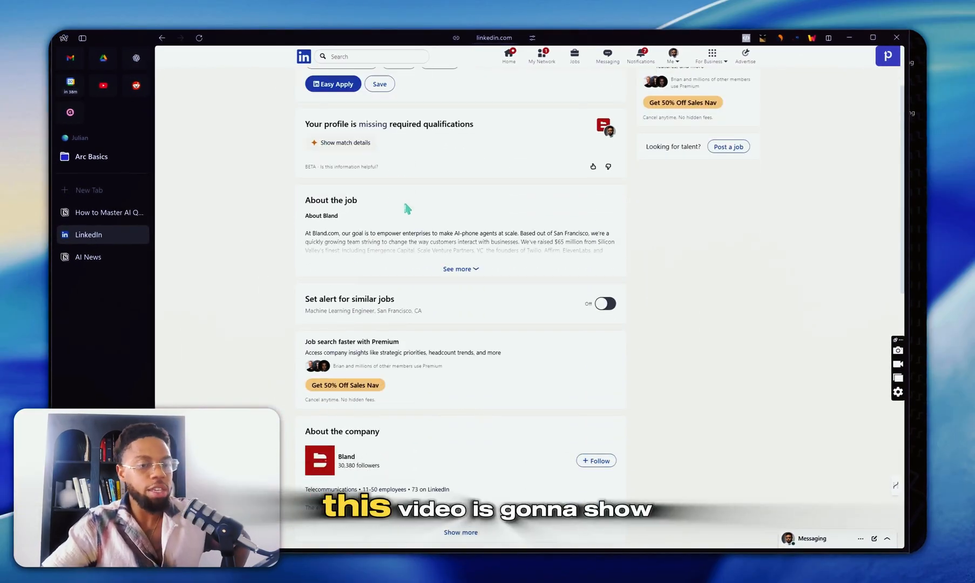
scroll(down, 3)
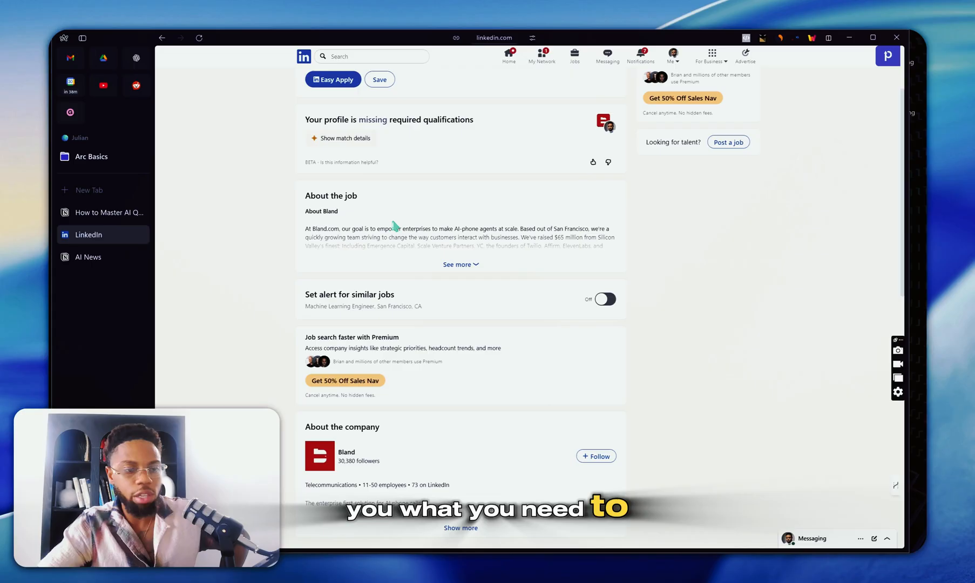
click(108, 212)
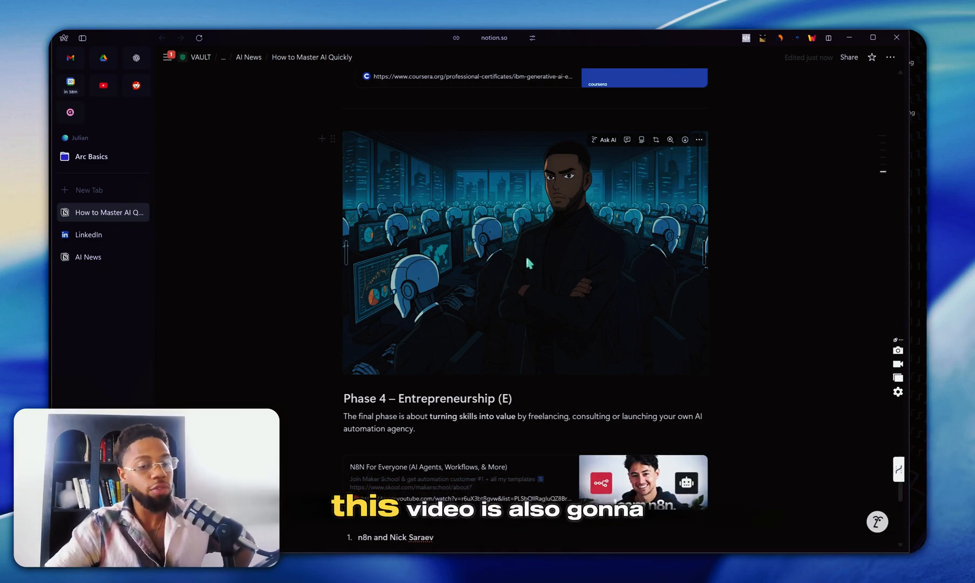
Step: Scroll the Notion guide down to the Phase 4 – Entrepreneurship heading
scroll(down, 3)
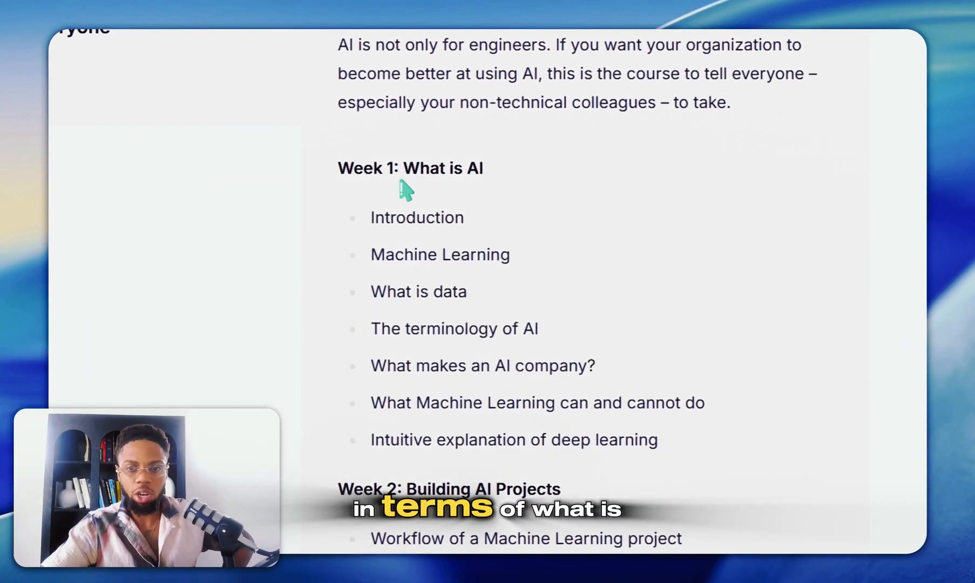
Step: Highlight the 'What makes an AI company?' Week 1 topic in the AI for Everyone syllabus
double_click(418, 291)
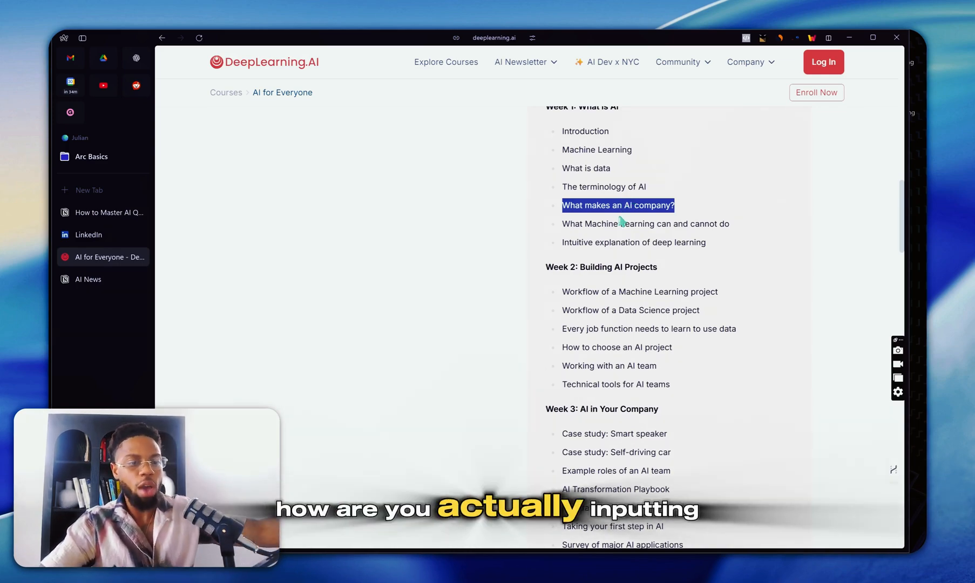
mouse_move(612, 235)
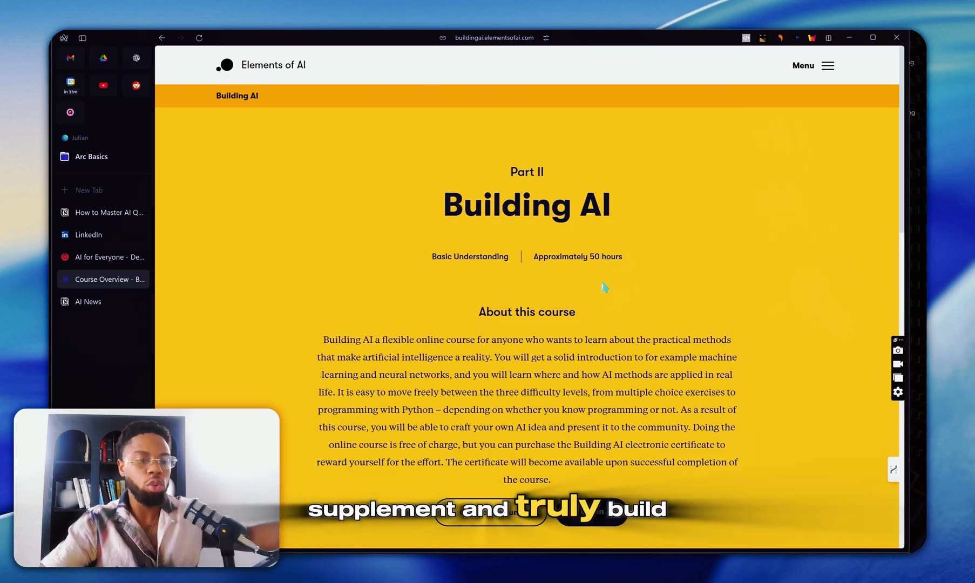
Step: Scroll down through the five chapter cards of the Building AI course overview
scroll(down, 3)
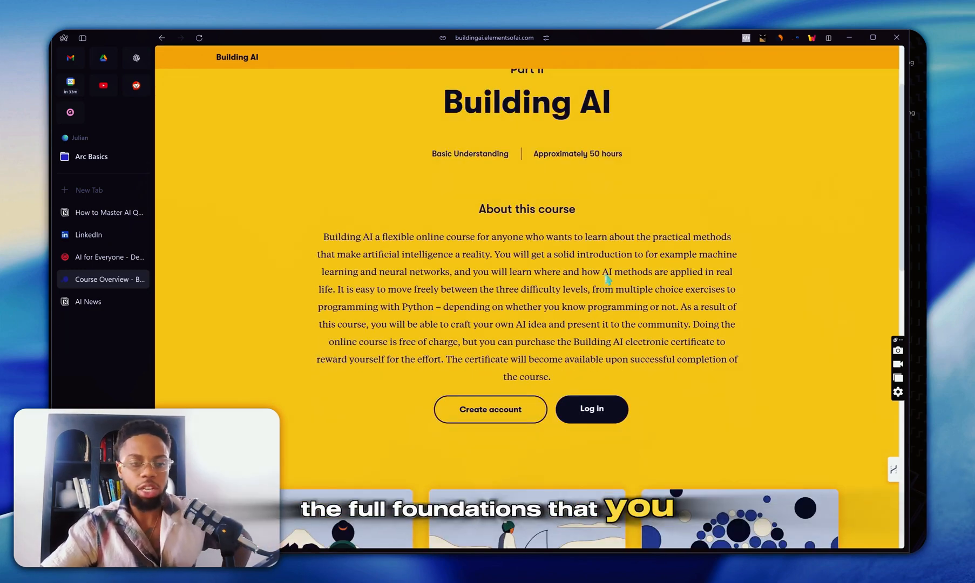
scroll(down, 3)
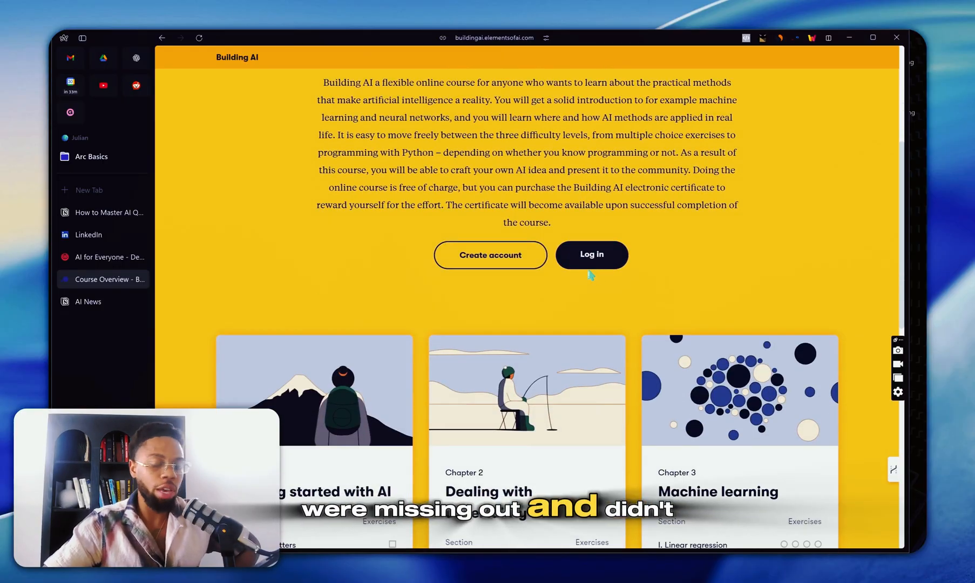
scroll(down, 3)
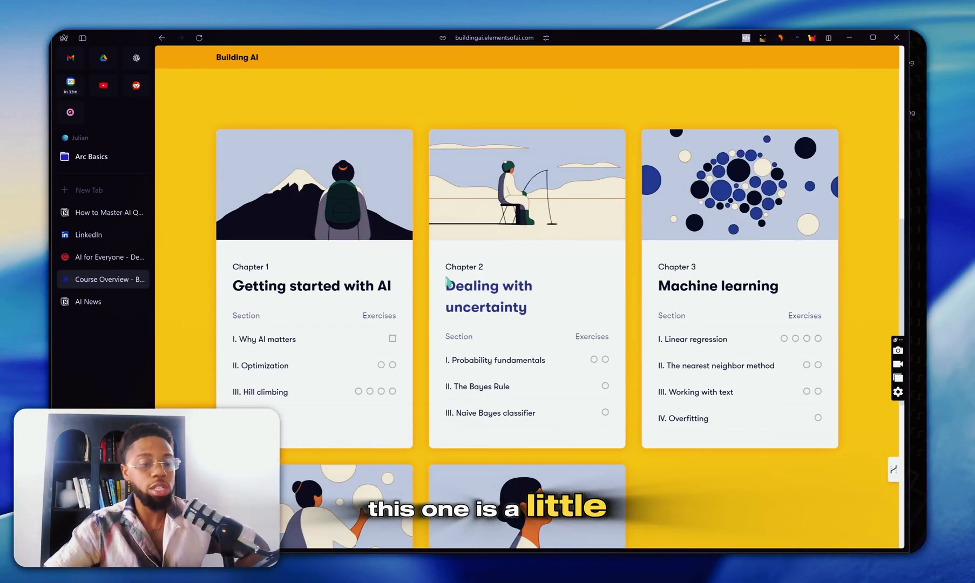
scroll(down, 3)
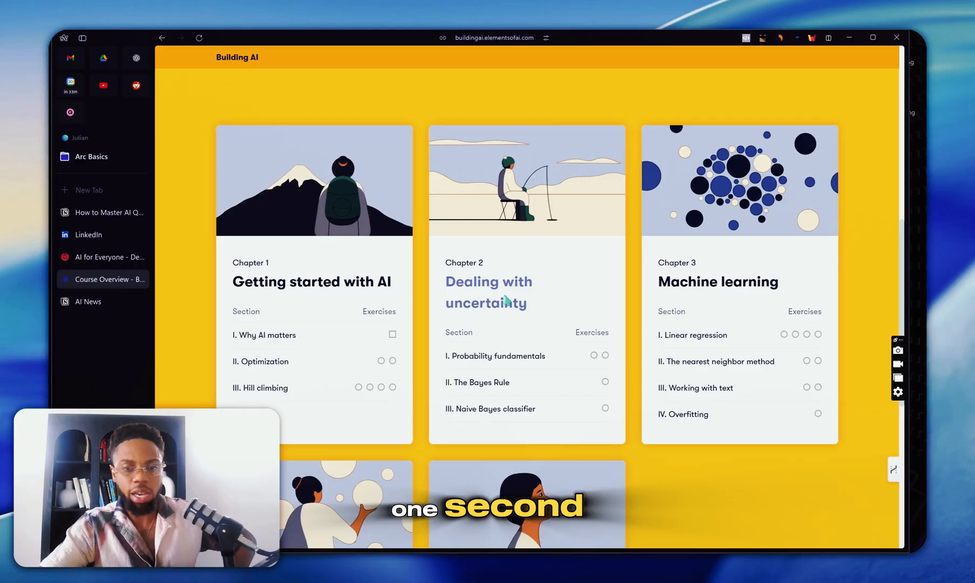
scroll(down, 3)
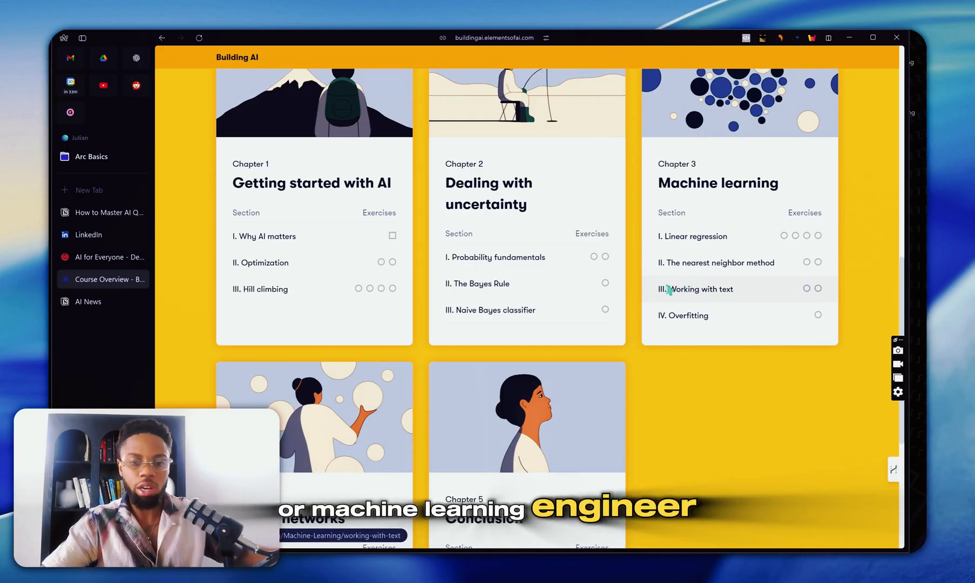
scroll(down, 3)
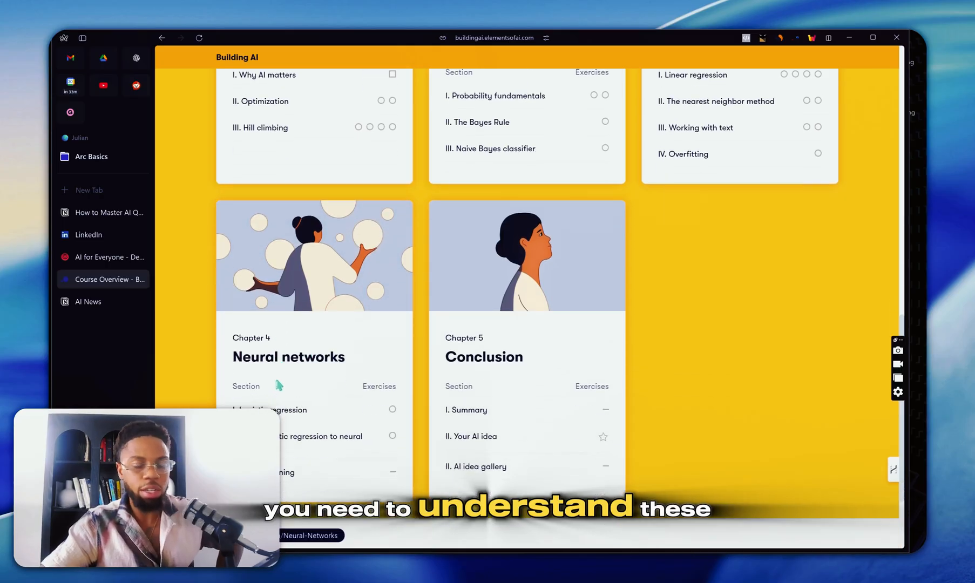
scroll(down, 3)
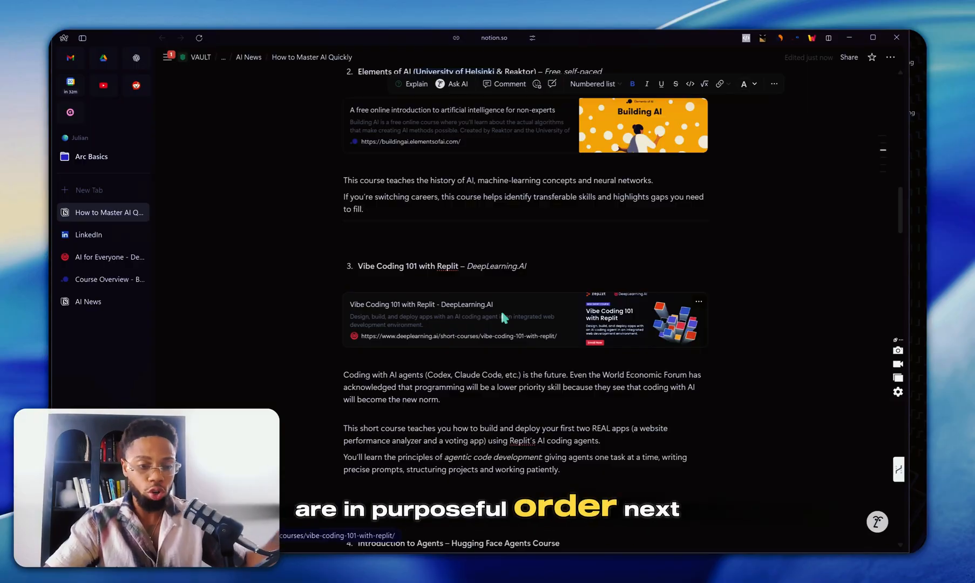
Step: Scroll the Notion guide to Phase 1 items 2 and 3, Elements of AI and Vibe Coding 101
scroll(down, 3)
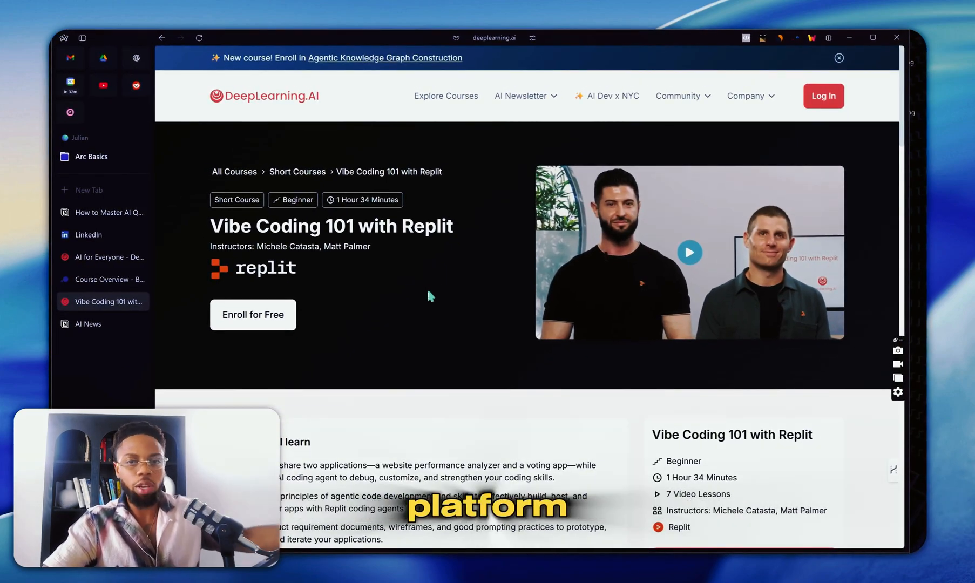
Step: Scroll to the Vibe Coding 101 course outline and highlight the 'Planning and Building a Voting App' lesson
scroll(down, 3)
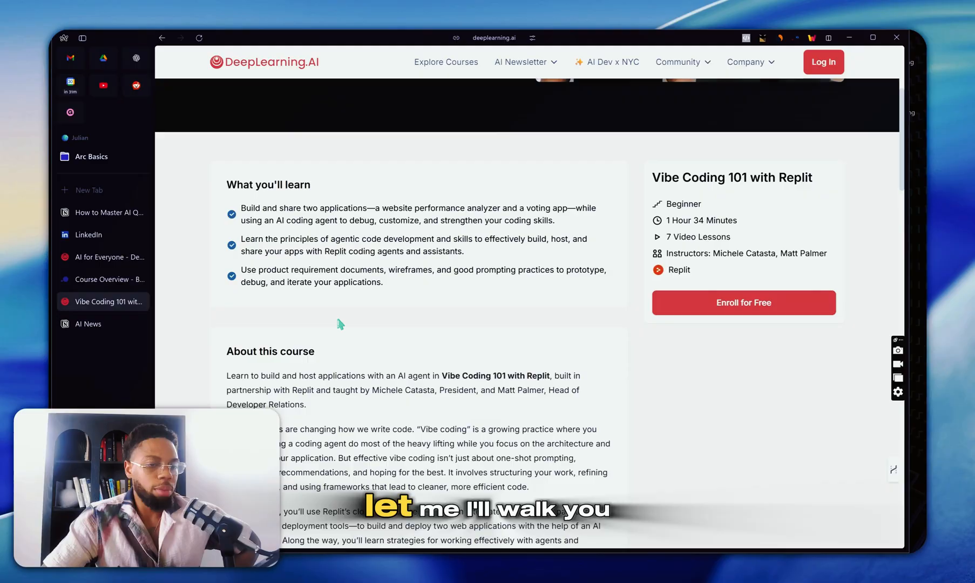
scroll(down, 3)
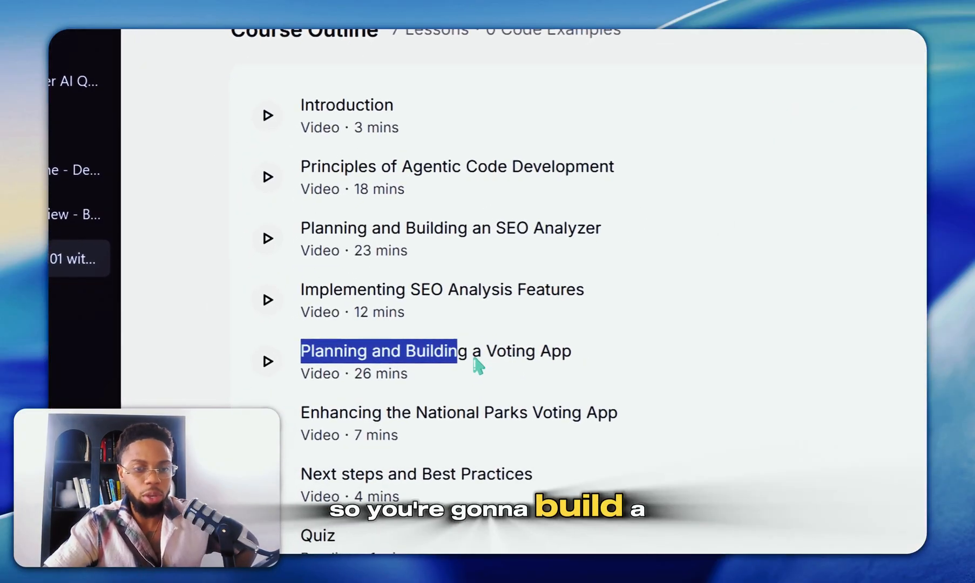
drag(457, 351, 573, 351)
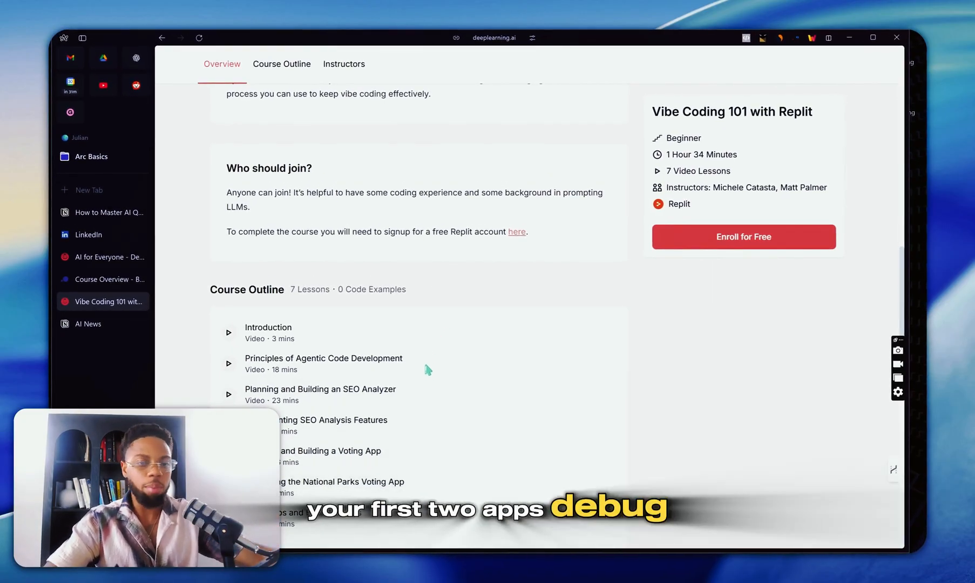
scroll(up, 3)
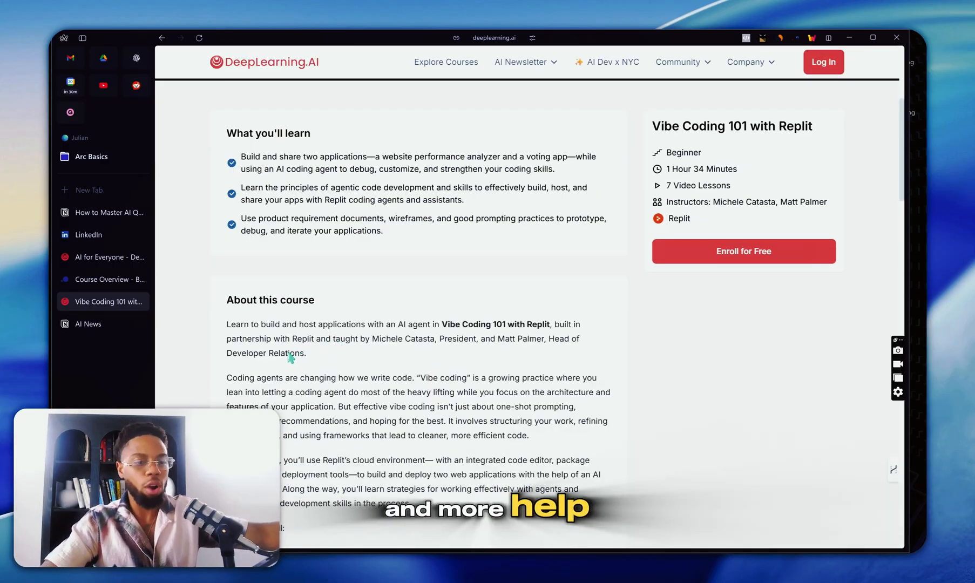
mouse_move(266, 368)
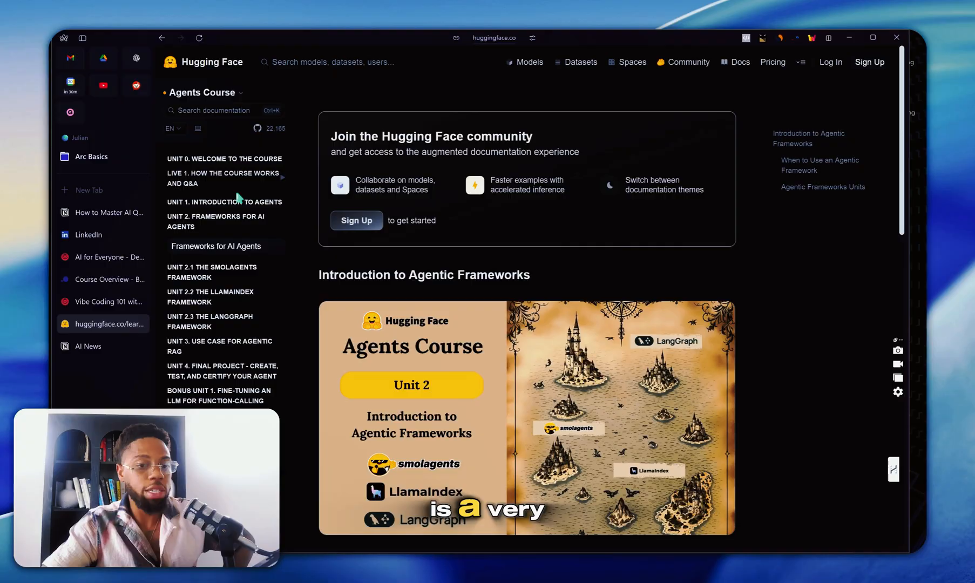
Step: Scroll through Agents Course Unit 2, Introduction to Agentic Frameworks, on Hugging Face
scroll(down, 3)
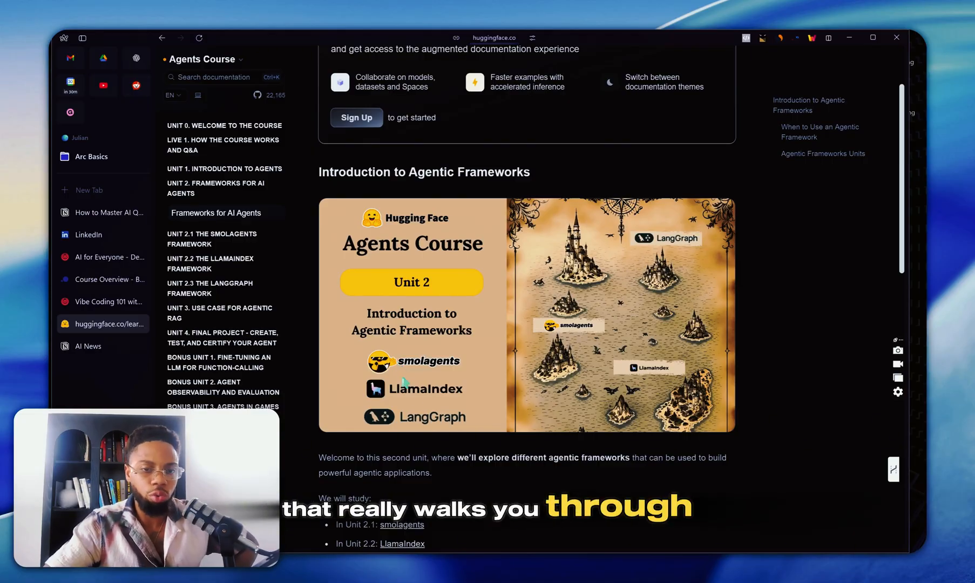
mouse_move(404, 461)
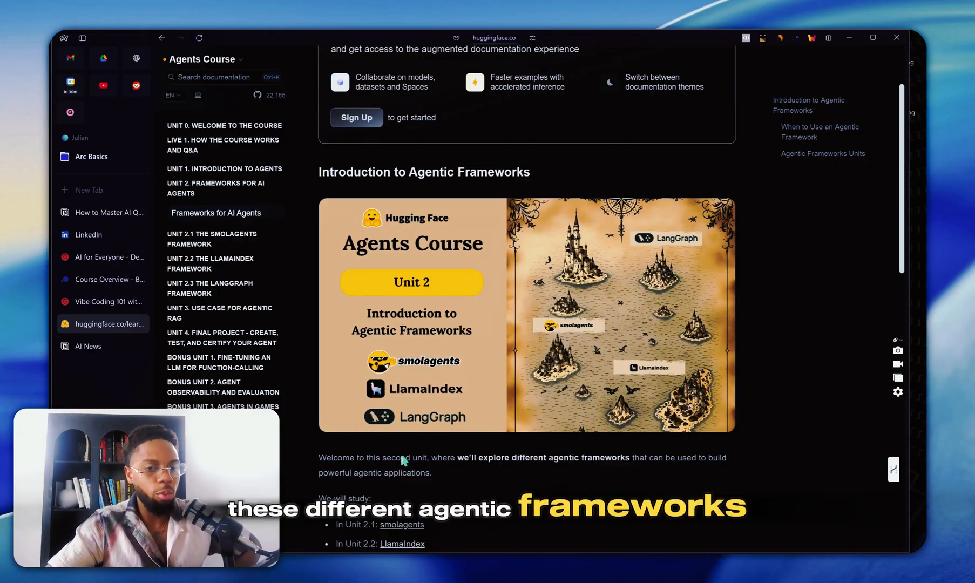
scroll(down, 3)
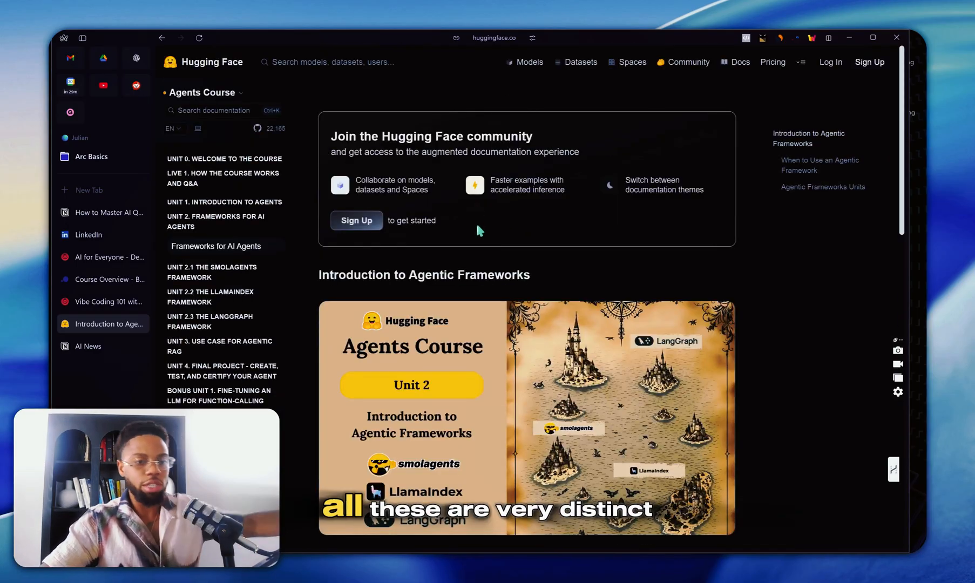
mouse_move(429, 198)
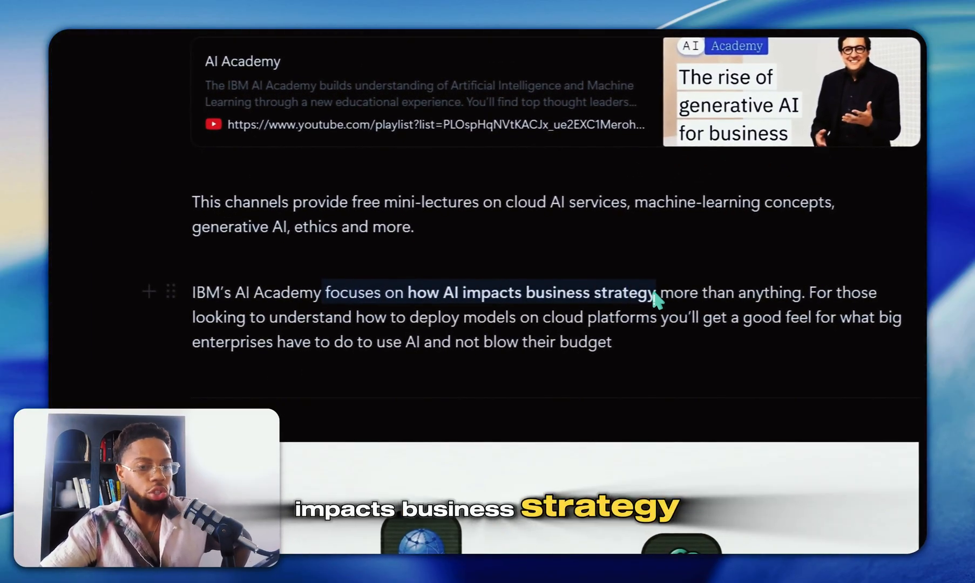
Step: Follow the IBM AI Academy YouTube playlist bookmark from the Notion guide
click(658, 293)
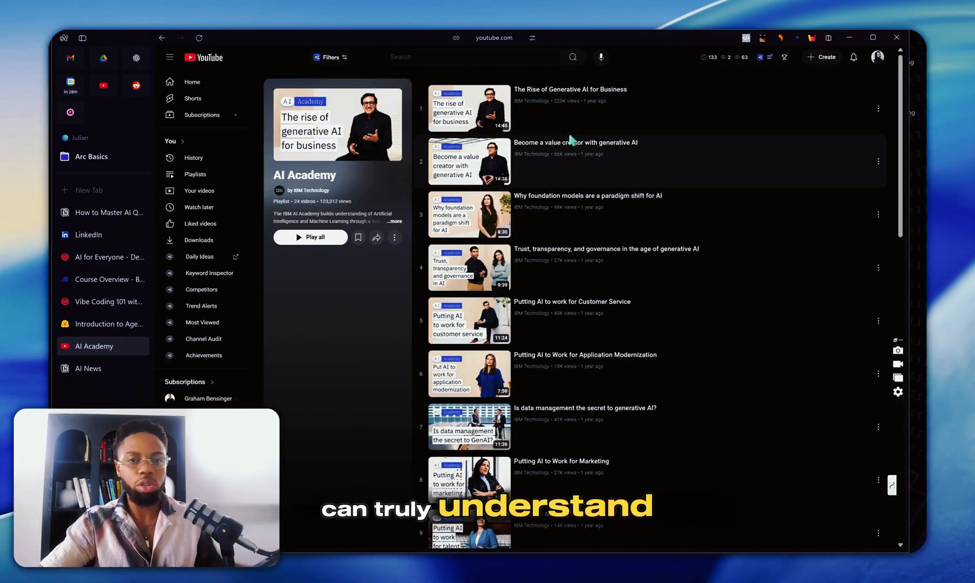
mouse_move(604, 167)
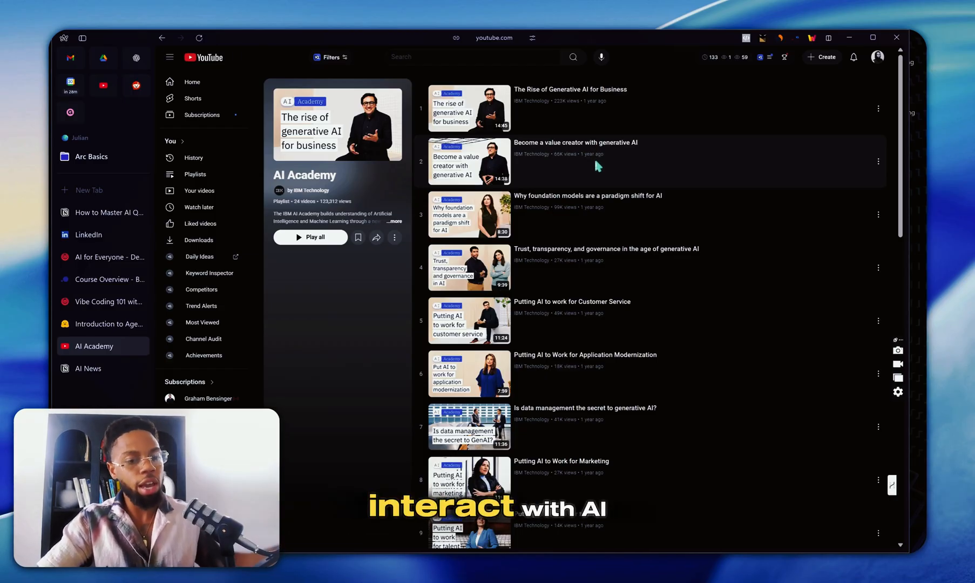
Step: Scroll through the video list of IBM Technology's AI Academy playlist on YouTube
scroll(down, 3)
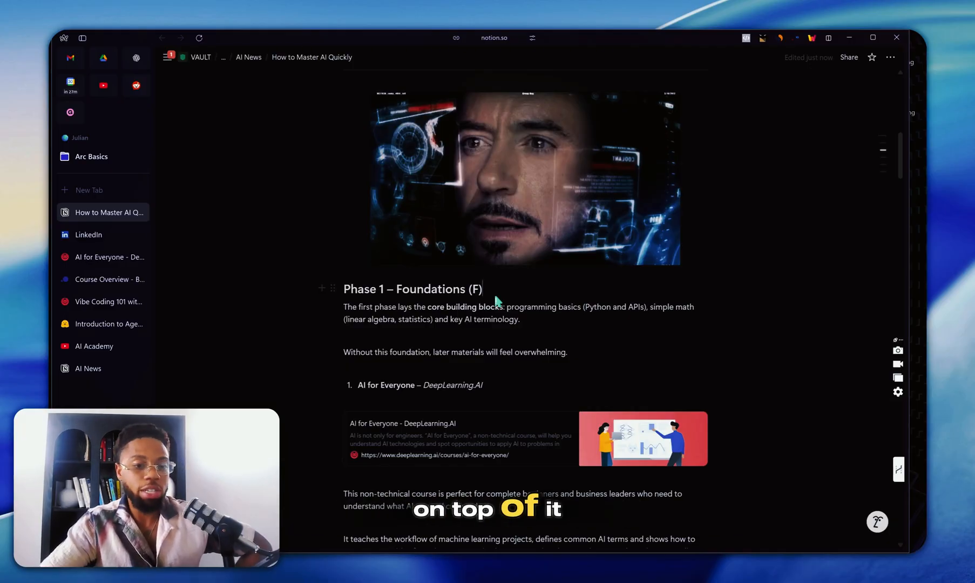
mouse_move(501, 281)
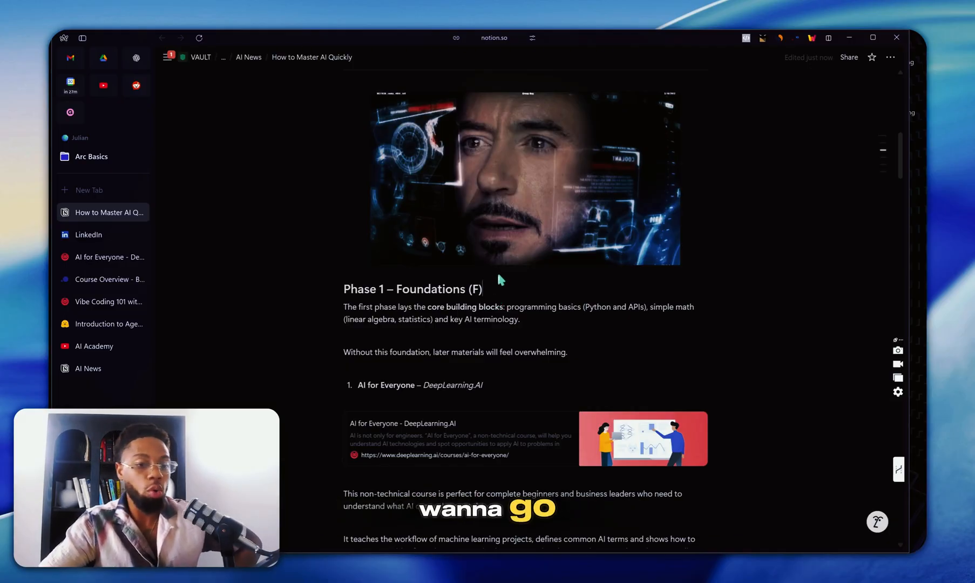
Step: Scroll the Notion guide through Phase 1 – Foundations down to the IBM AI Academy entry
scroll(down, 3)
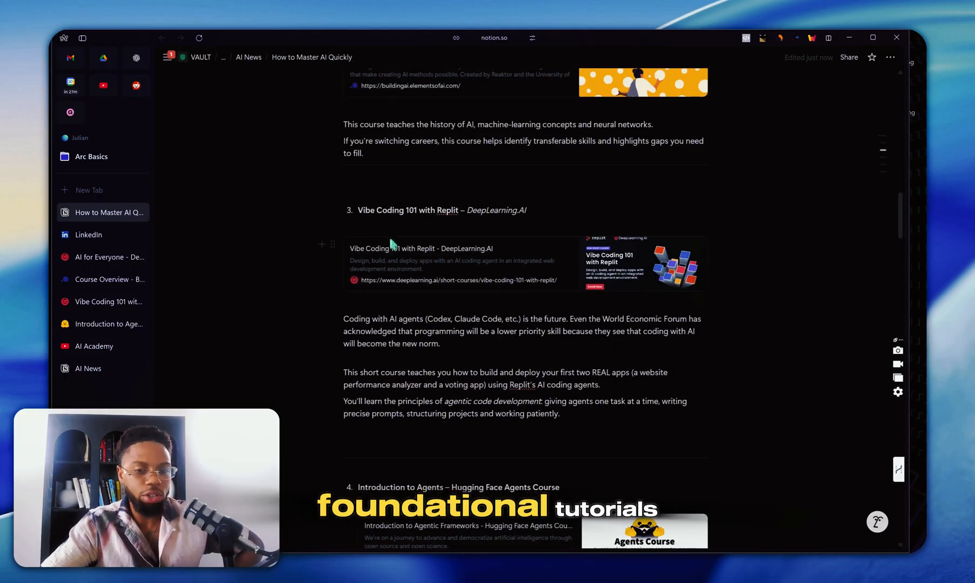
scroll(down, 3)
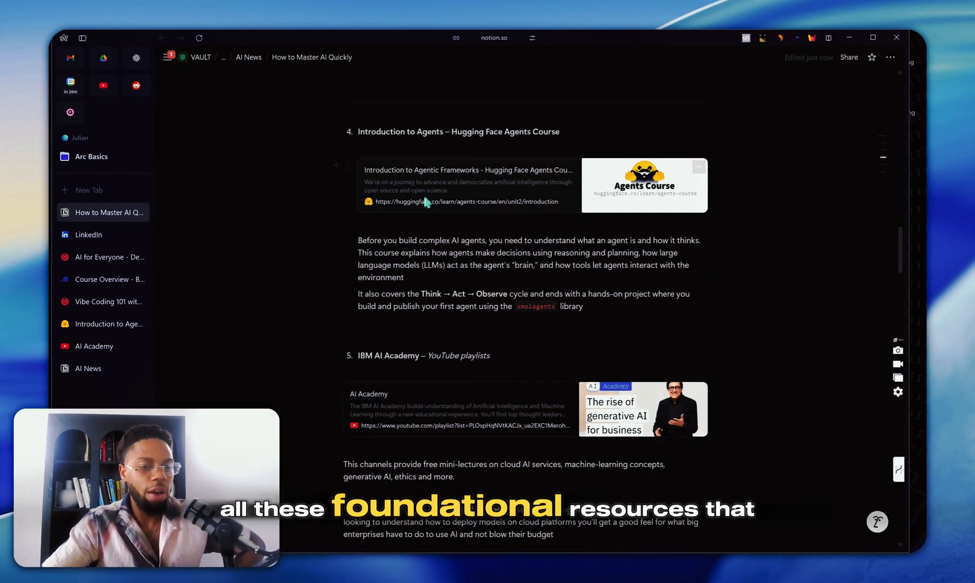
scroll(down, 3)
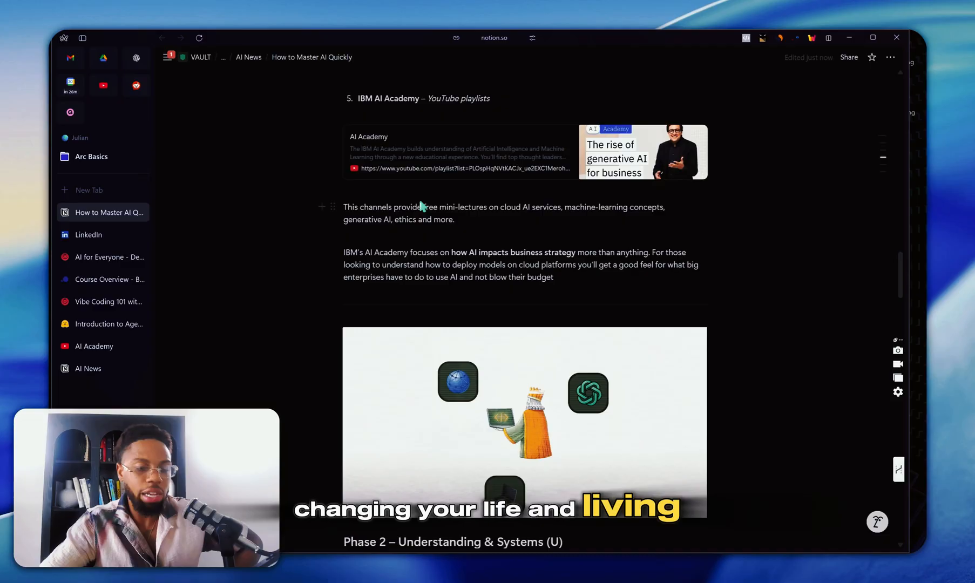
scroll(down, 3)
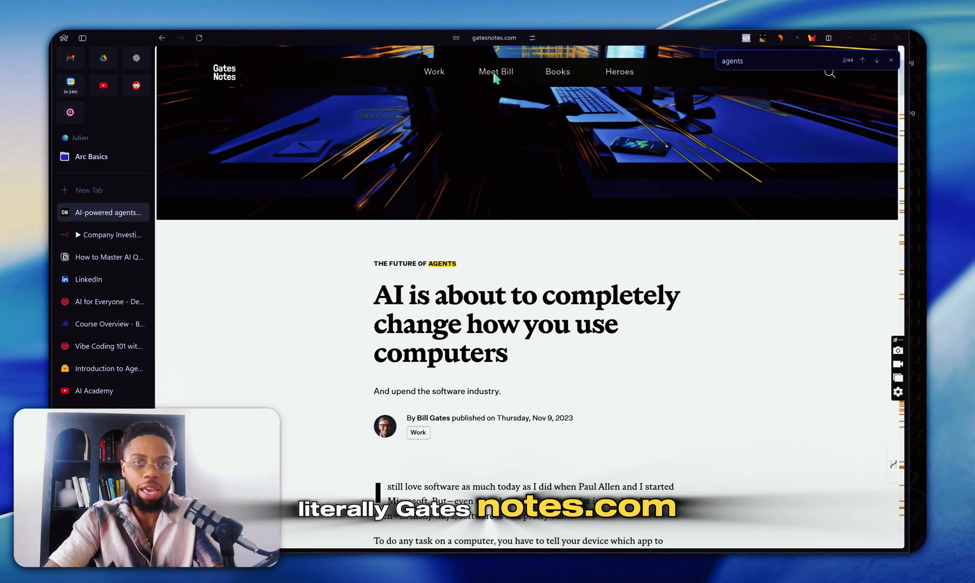
Step: Scroll down the Gates Notes article on how AI agents will change computer use
scroll(down, 3)
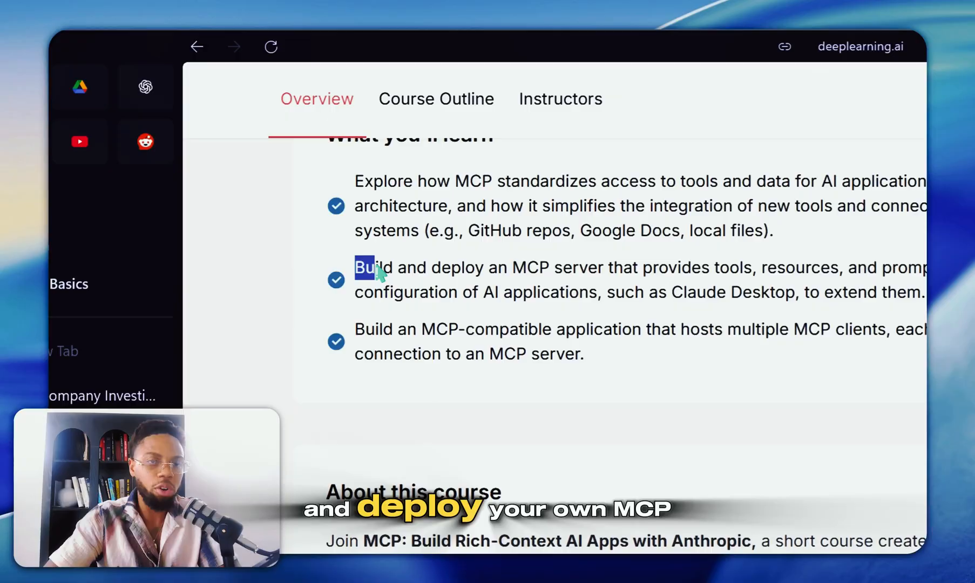
Step: Highlight the 'Build and deploy an MCP server' bullet in the course's What you'll learn list
drag(374, 268, 609, 268)
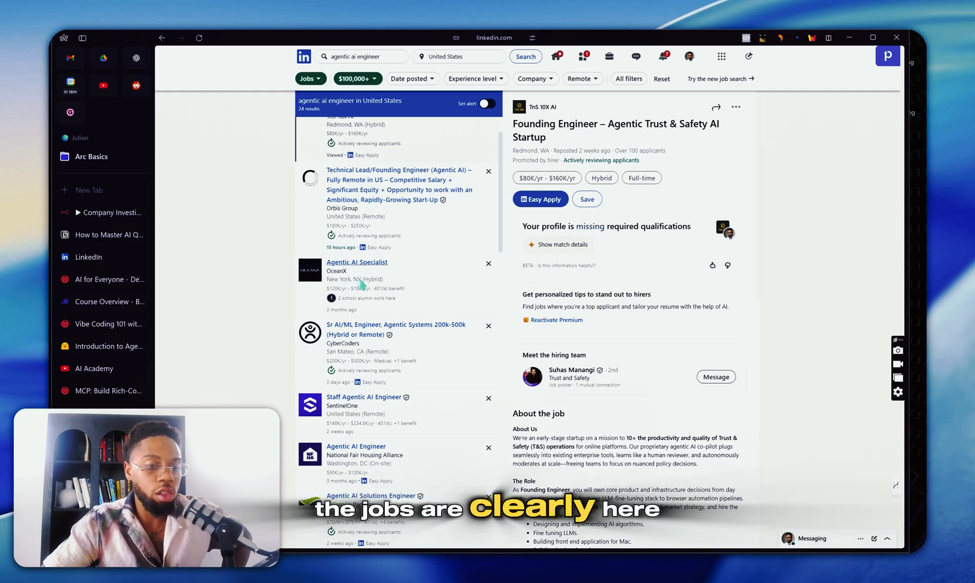
Step: Review the Agentic AI Specialist and Agentic AI Engineer postings, then return to the Notion guide
scroll(down, 3)
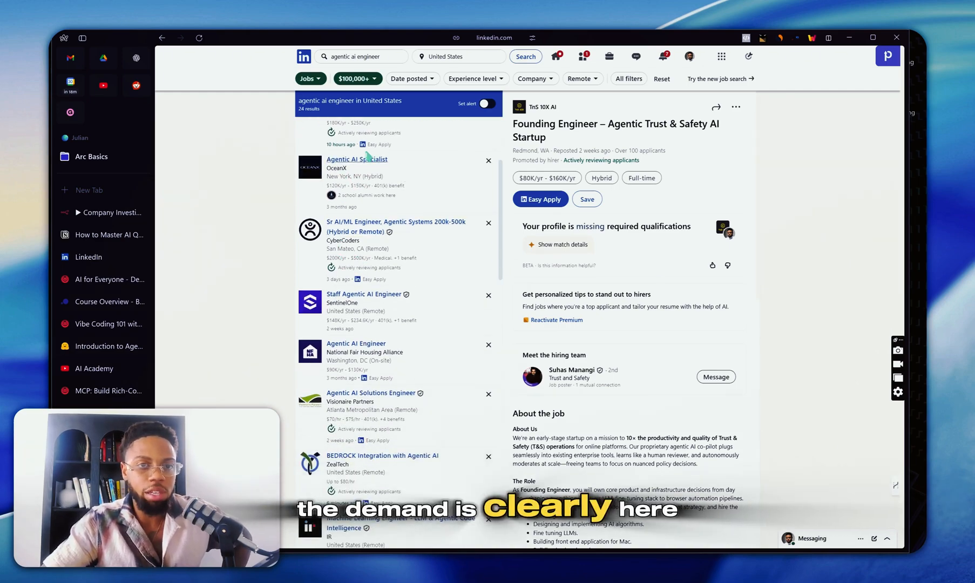
click(357, 159)
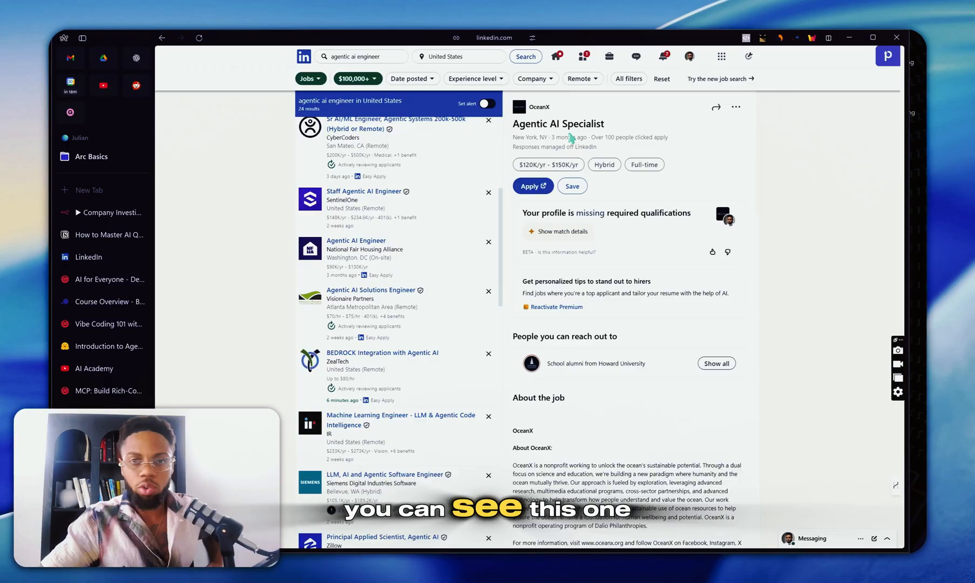
scroll(down, 3)
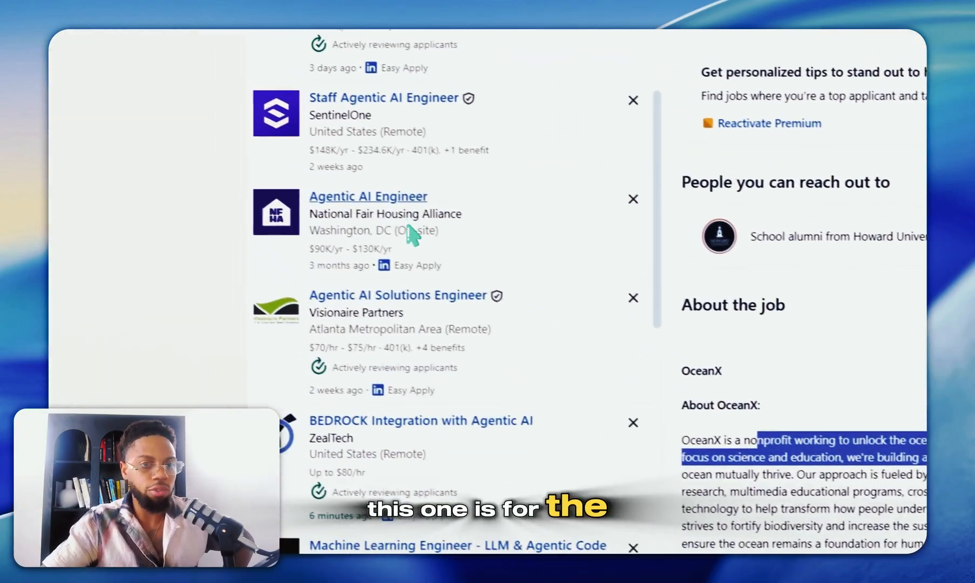
scroll(down, 3)
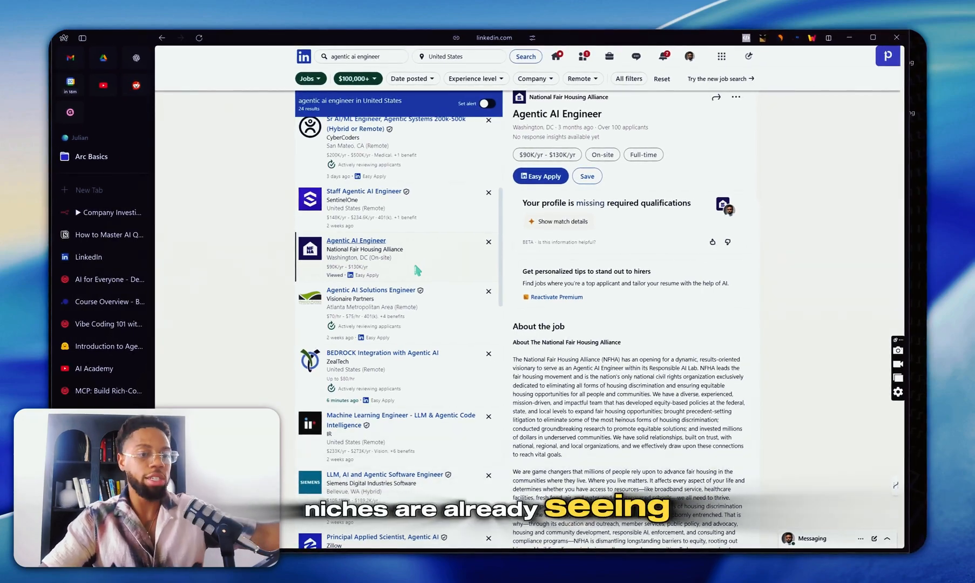
mouse_move(615, 153)
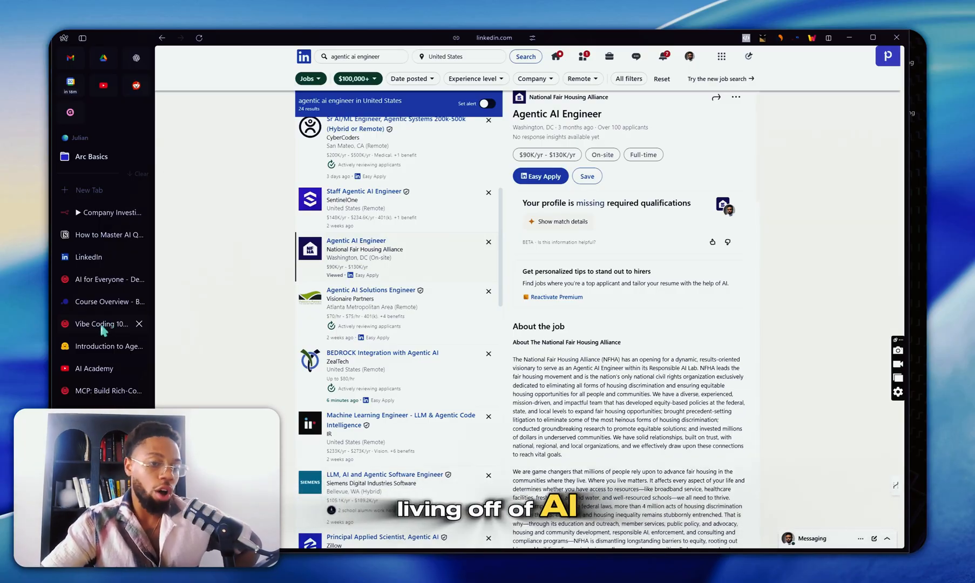
click(109, 234)
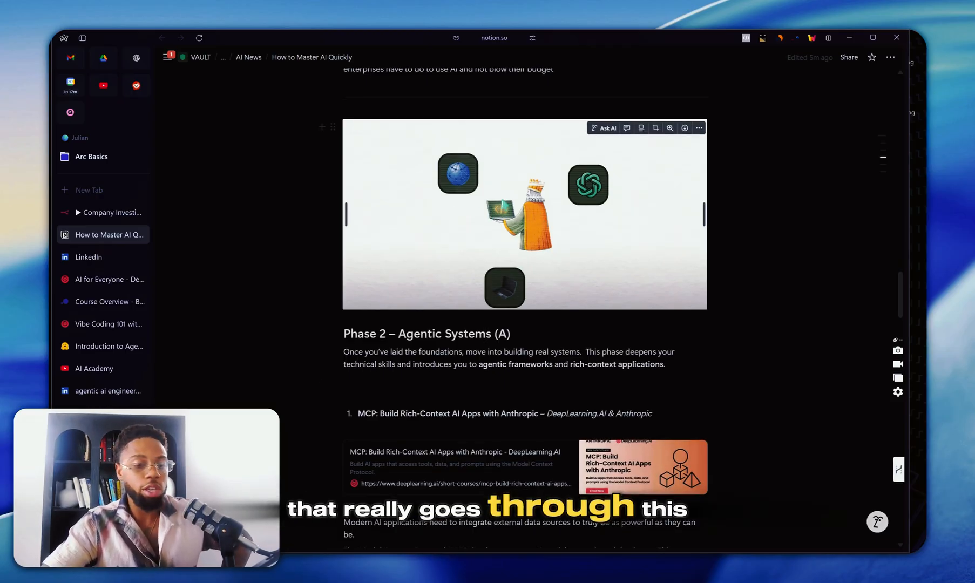
Step: Scroll past Phase 2 to Phase 3 and follow the Google Cloud ML Engineer certification bookmark
scroll(down, 3)
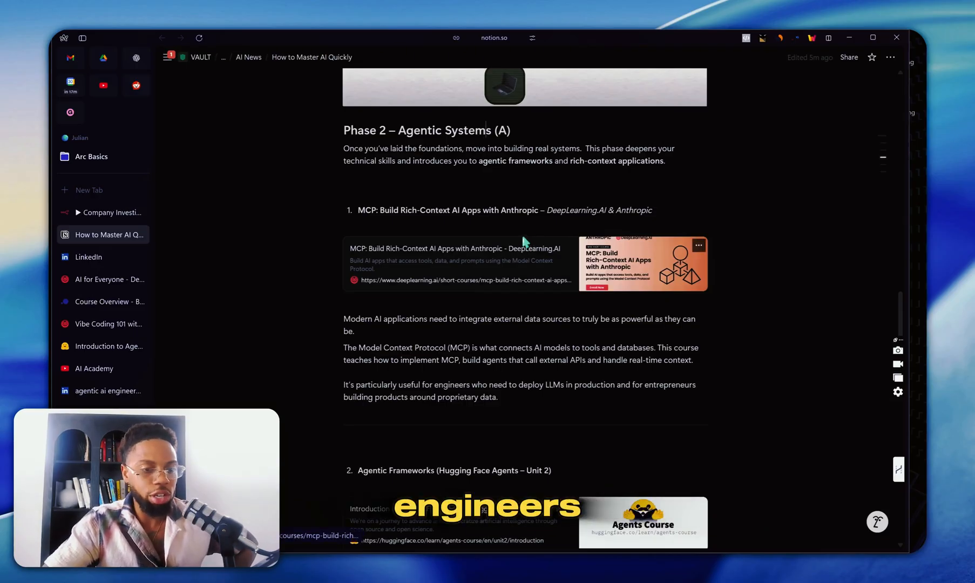
scroll(down, 3)
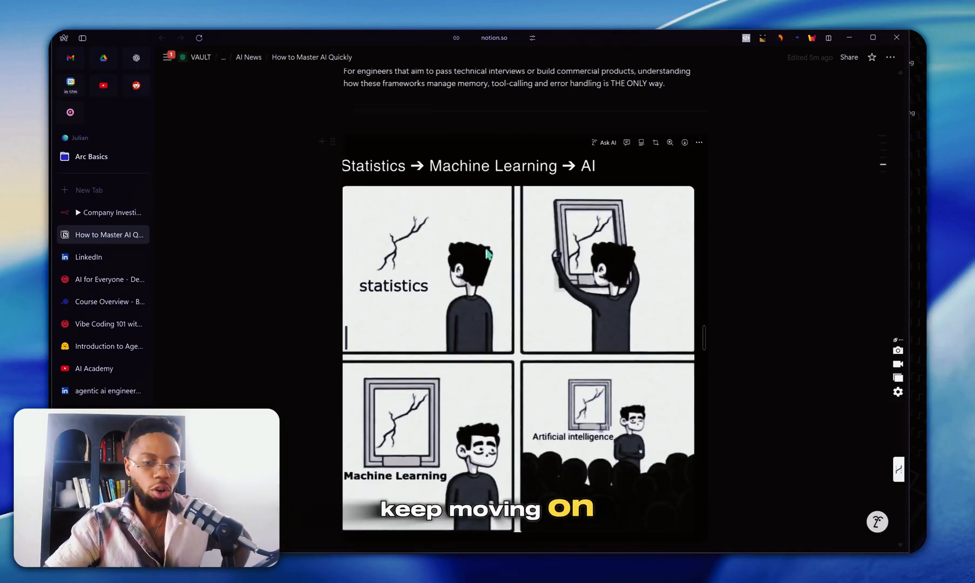
scroll(down, 3)
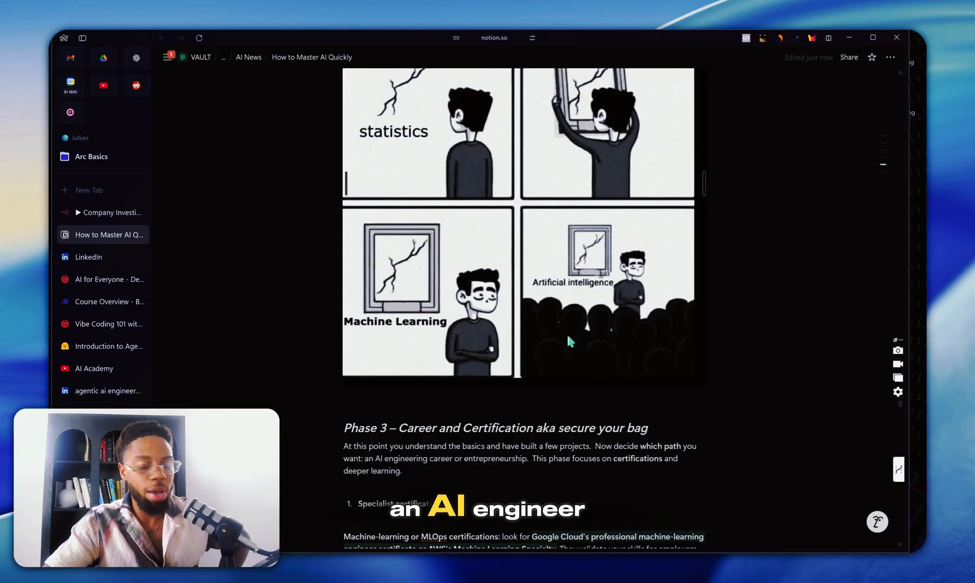
scroll(down, 3)
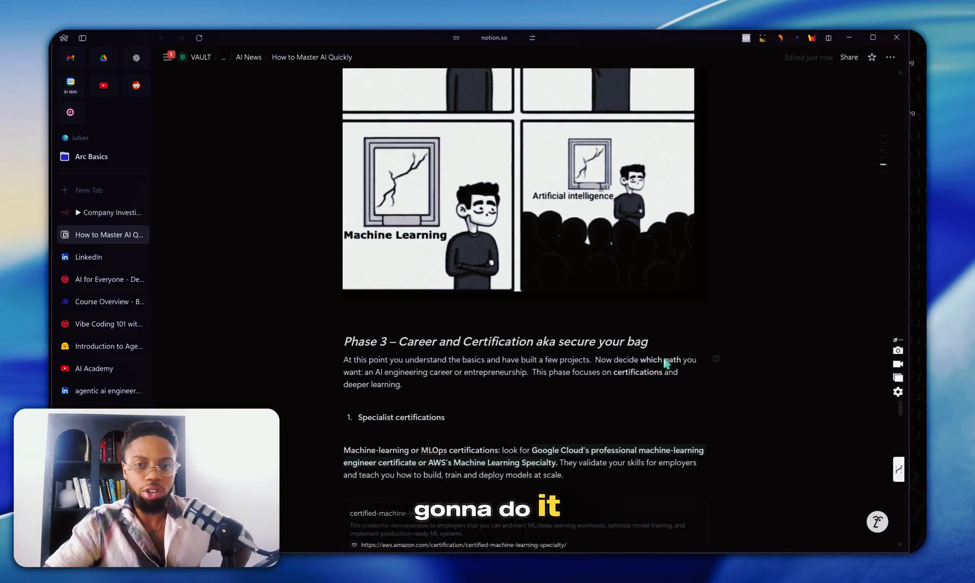
scroll(down, 3)
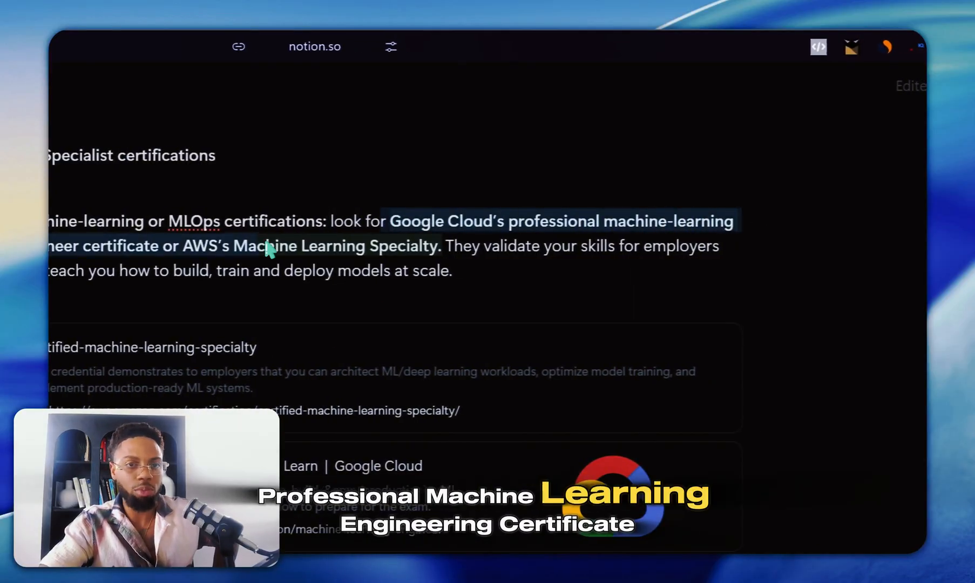
scroll(down, 3)
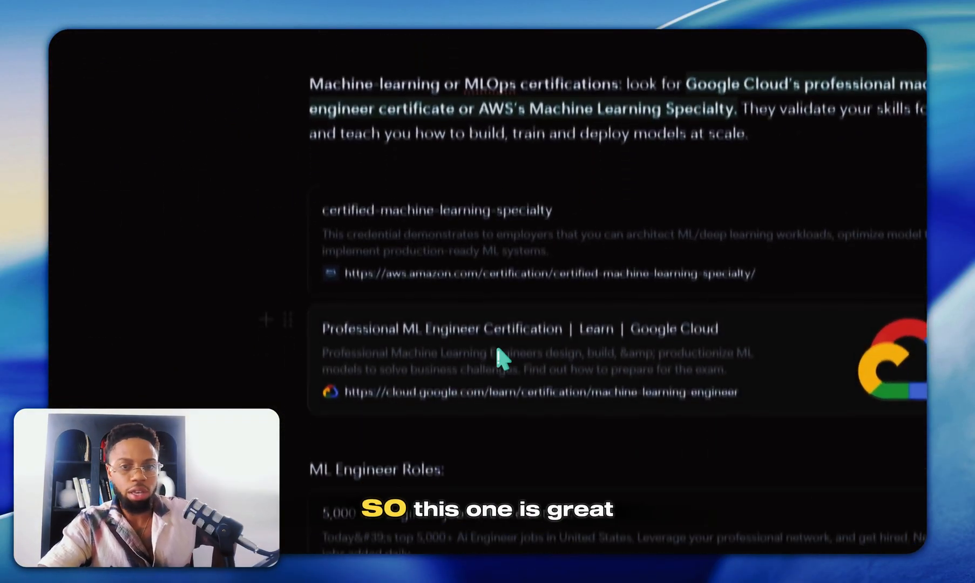
click(514, 330)
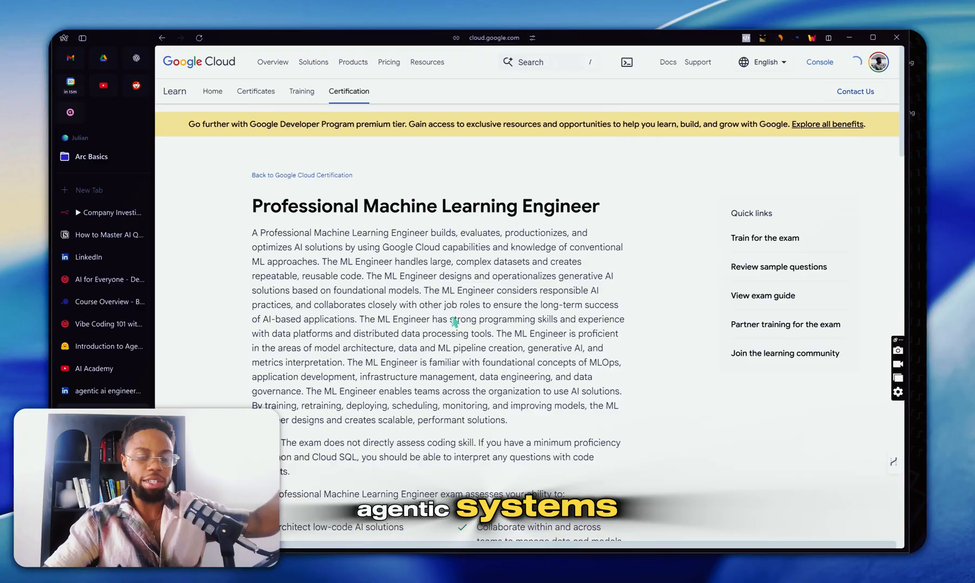
Step: Highlight the $200 registration fee and the minimum Python and Cloud SQL proficiency note
scroll(down, 3)
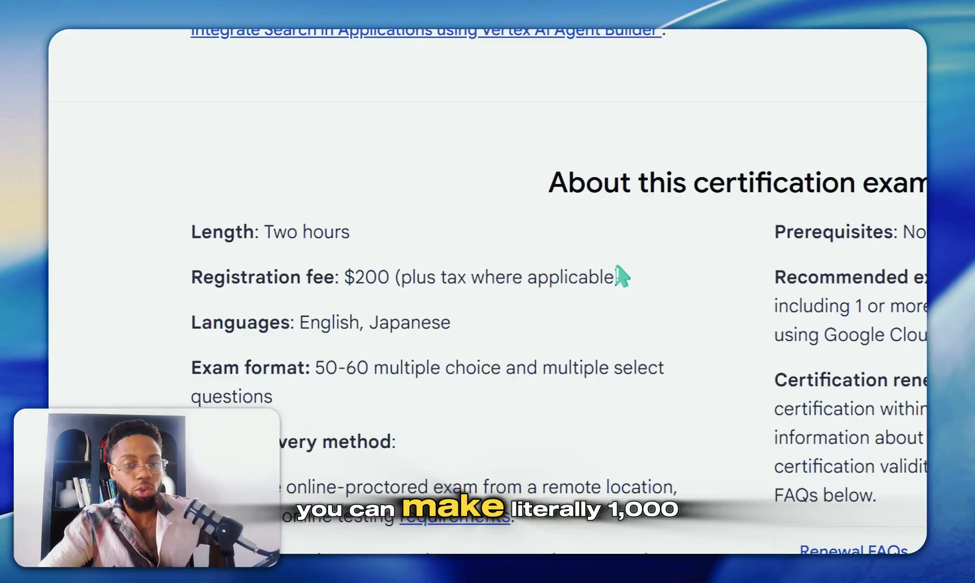
drag(348, 278, 622, 277)
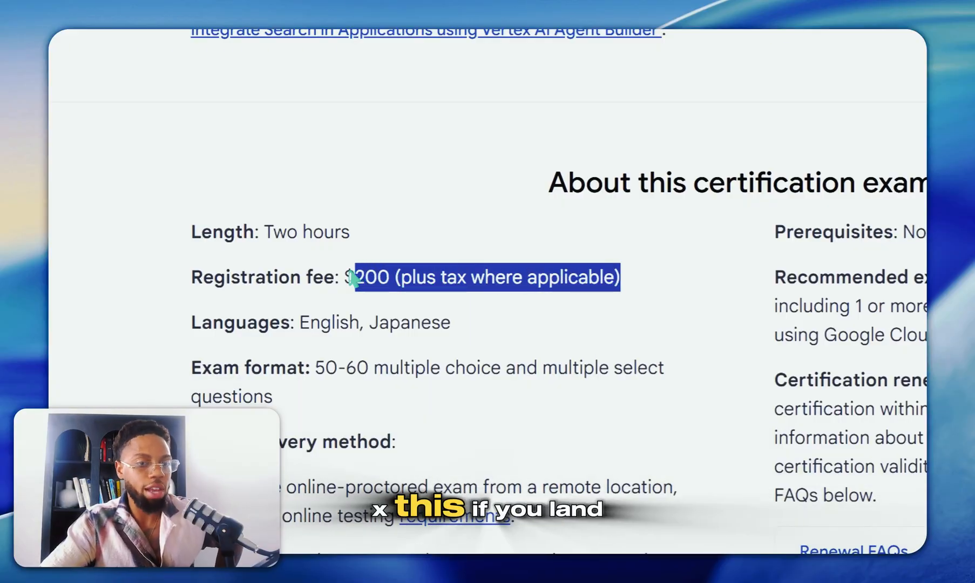
click(367, 277)
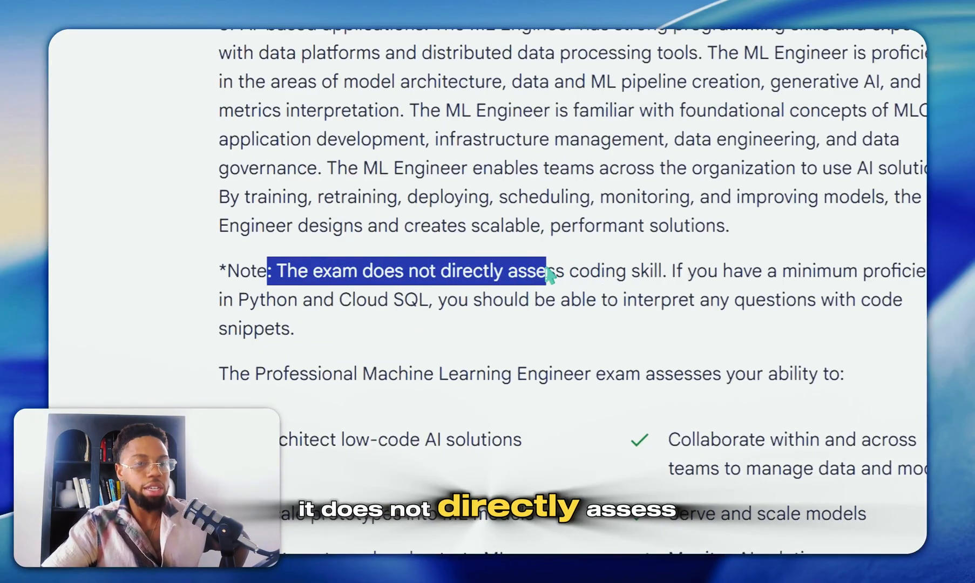
mouse_move(671, 281)
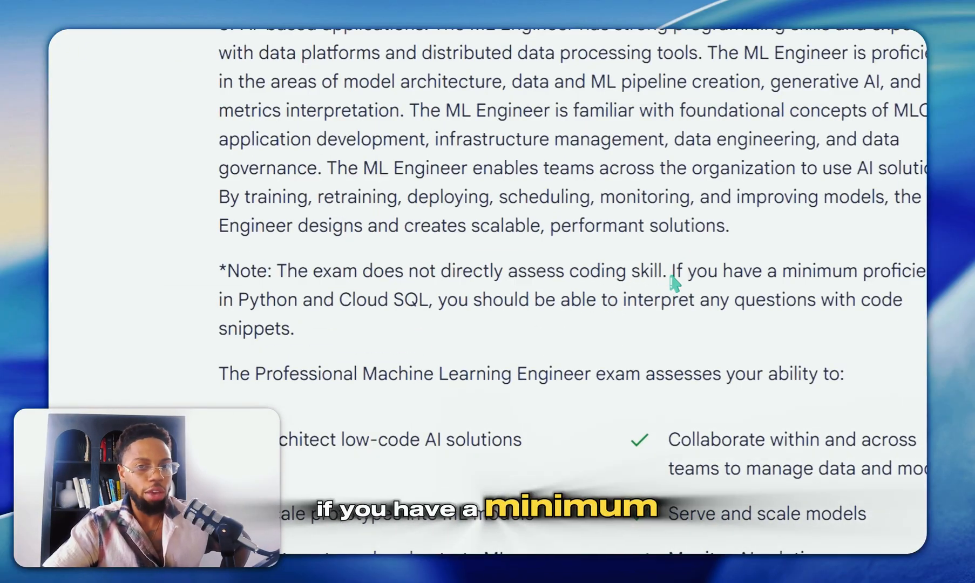
drag(671, 270, 399, 282)
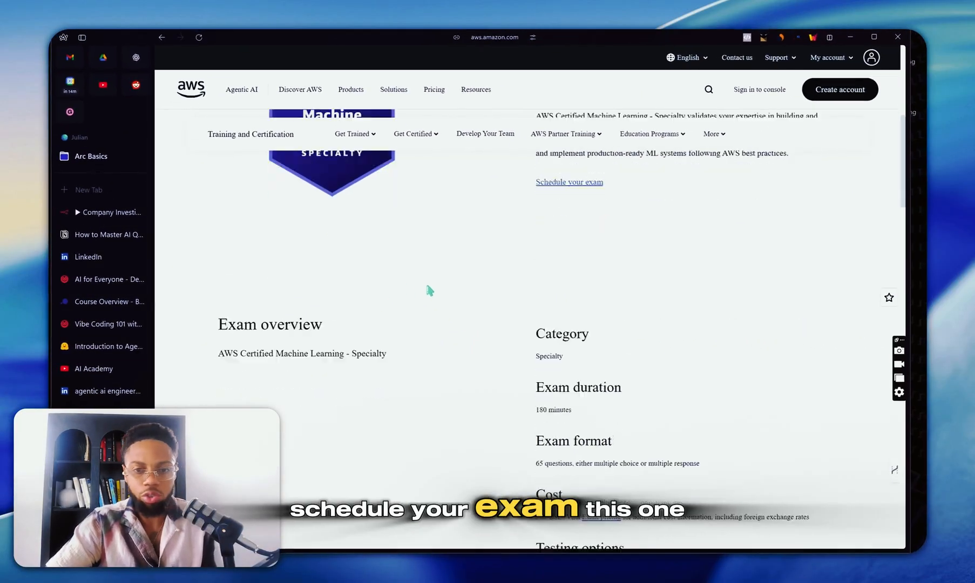
Step: Scroll to 'Who should take this exam?' and highlight the sentence on what the exam validates
scroll(down, 3)
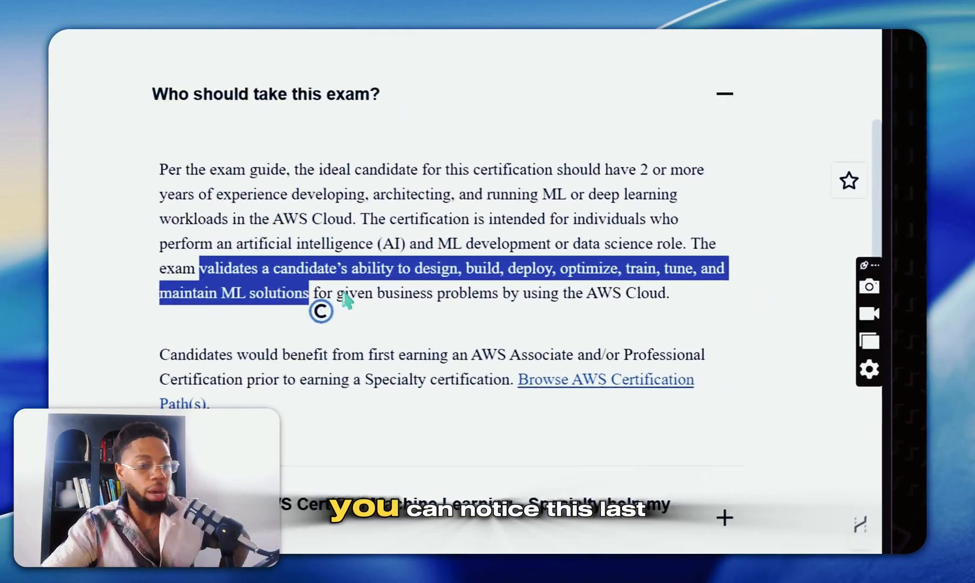
double_click(321, 293)
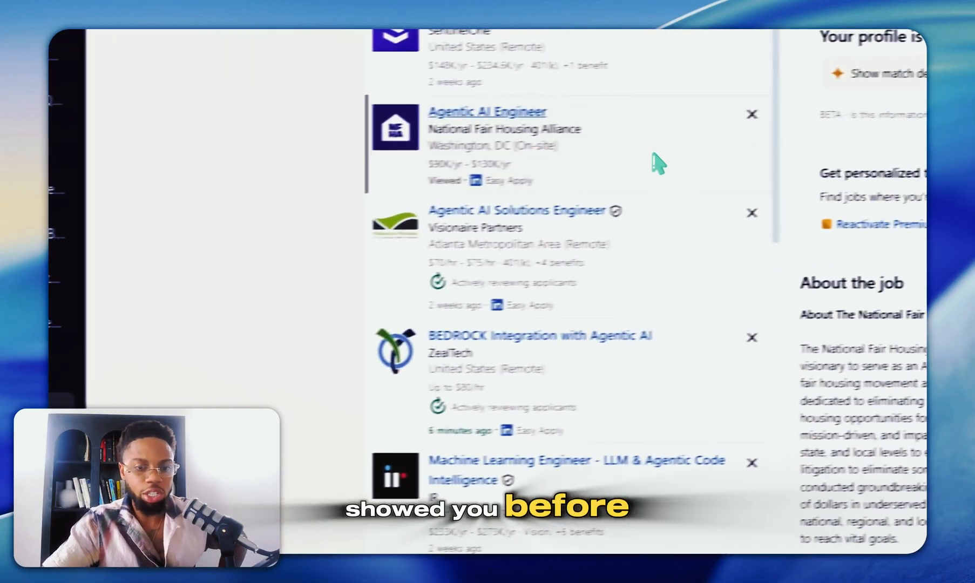
Step: Scroll through the Agentic AI Engineer job search results on LinkedIn
scroll(down, 3)
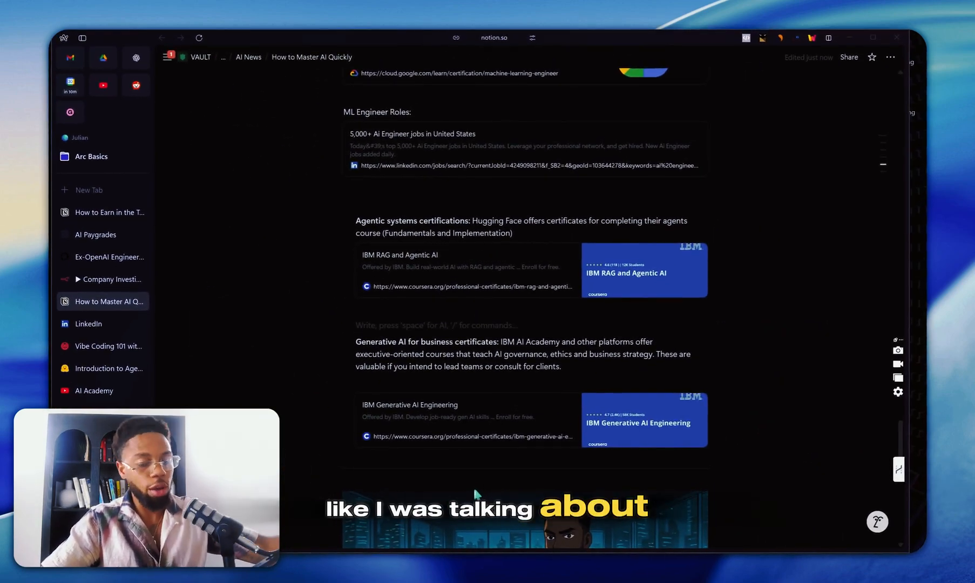
mouse_move(492, 260)
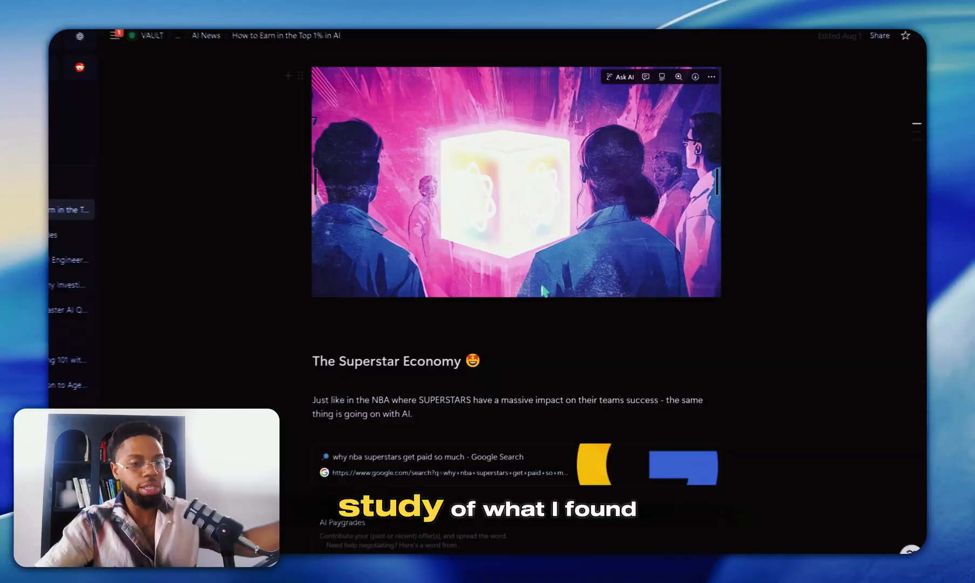
Step: Follow the AI Paygrades link and scroll its salary charts showing the $326,613 median pay
click(136, 268)
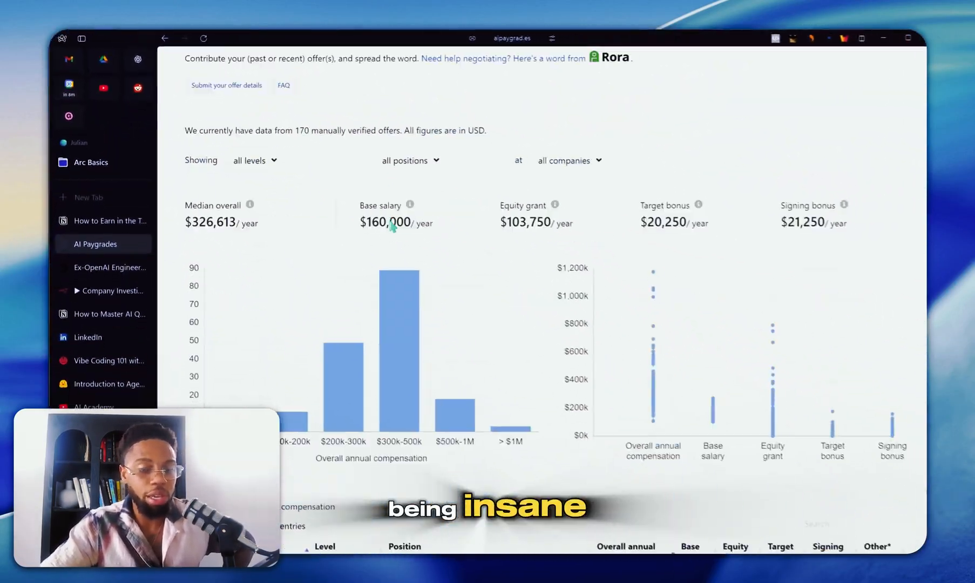
scroll(down, 3)
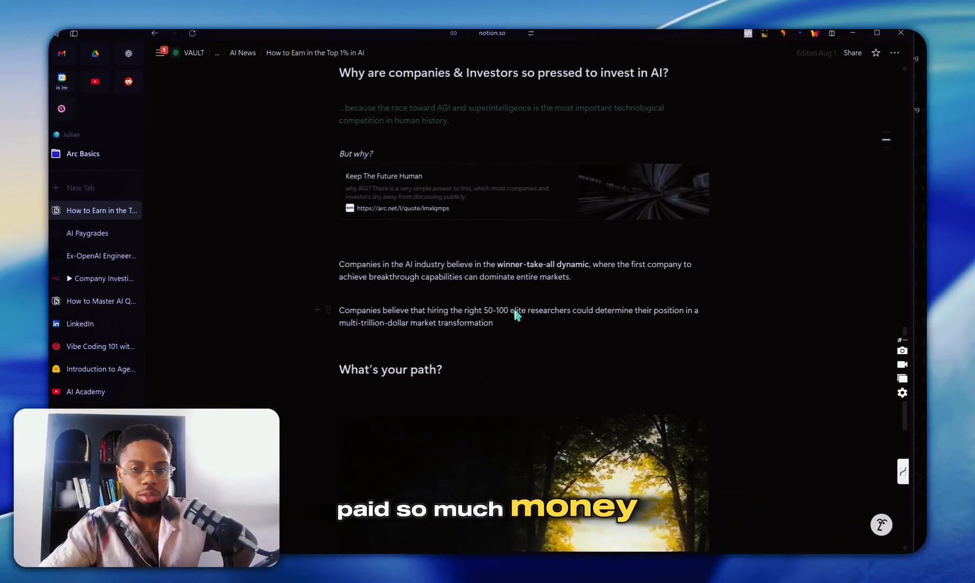
Step: Scroll down the How to Earn in the Top 1% page before returning to the mastery guide
scroll(down, 3)
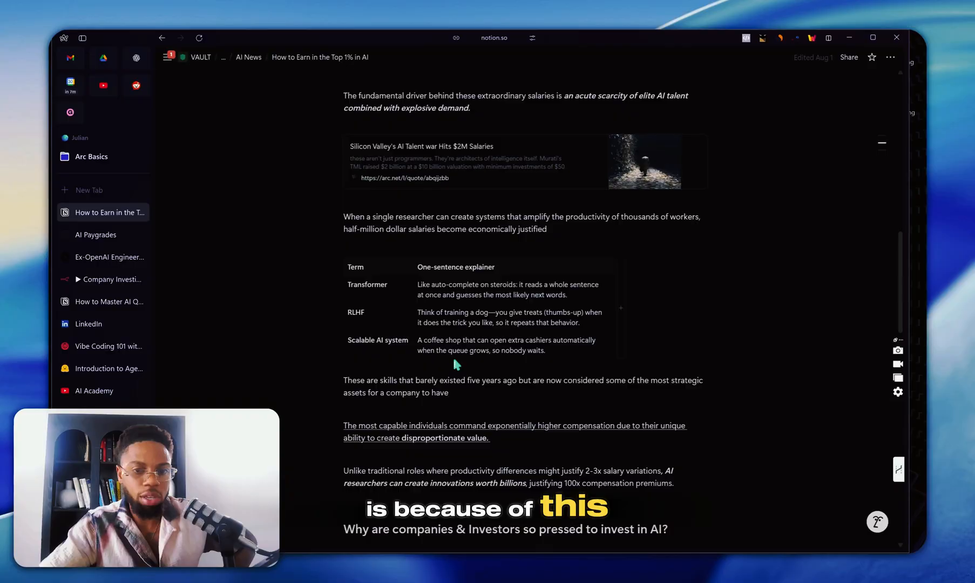
scroll(down, 3)
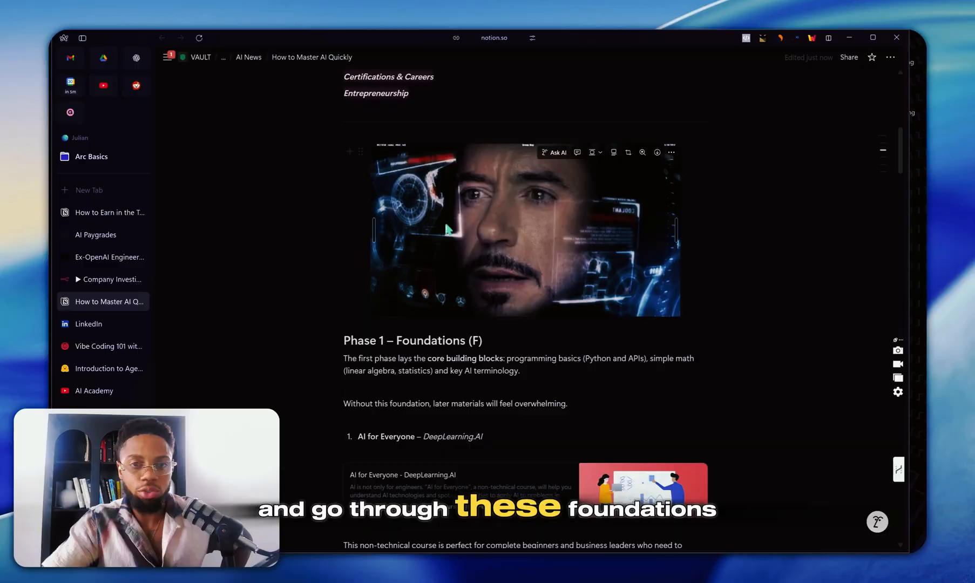
Step: Scroll past the foundation courses to Phase 4 – Entrepreneurship with its n8n course
scroll(down, 3)
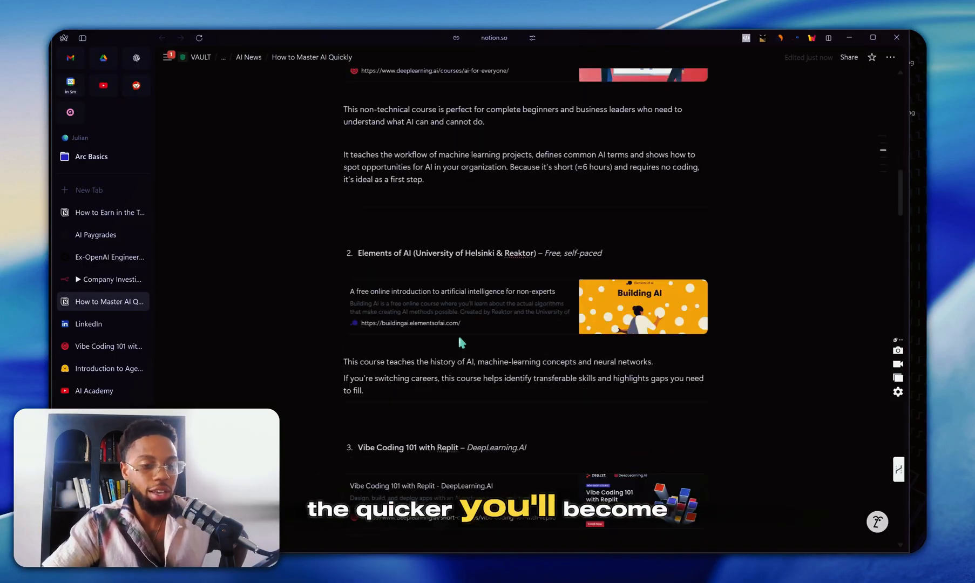
scroll(down, 3)
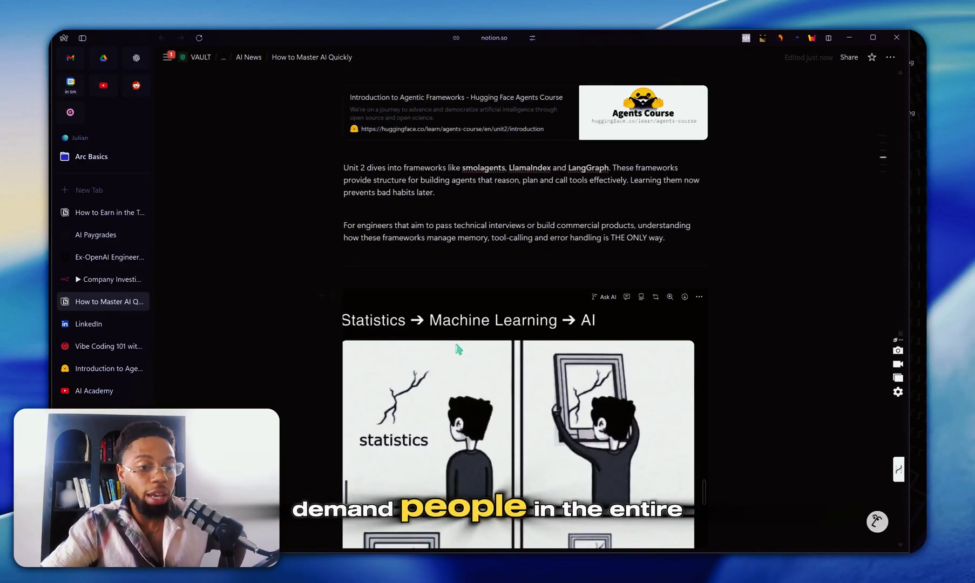
scroll(down, 3)
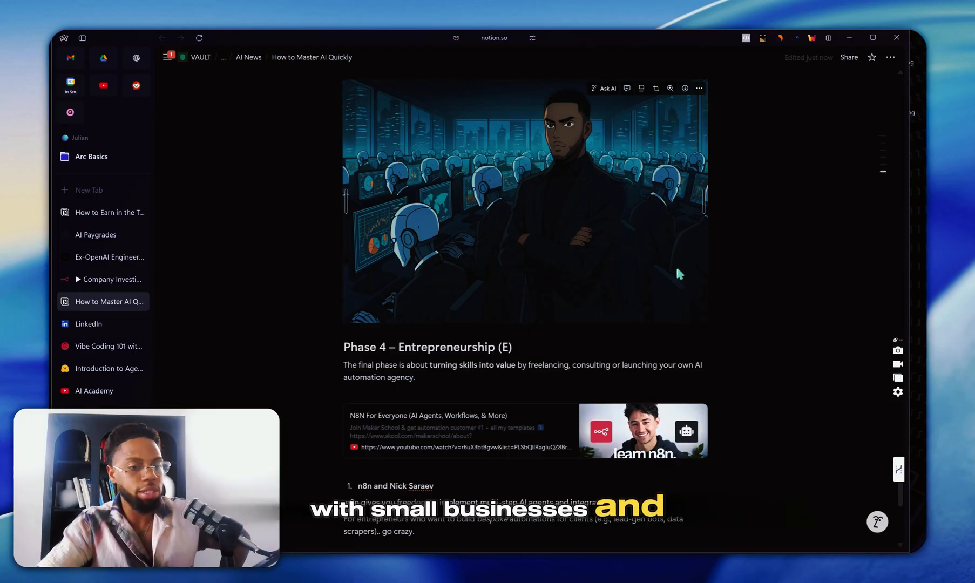
scroll(down, 3)
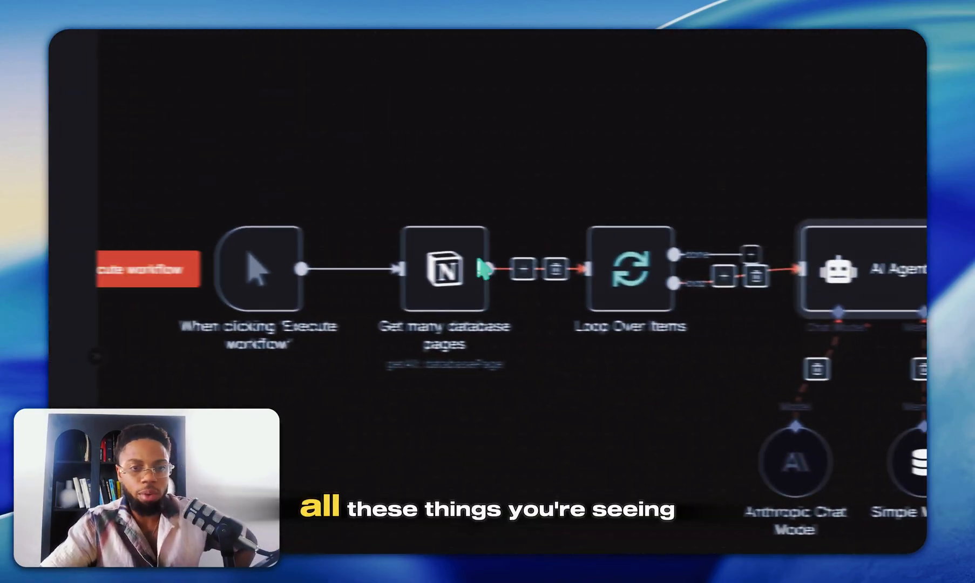
Step: Review the 'Get many database pages' Notion node: Database Page resource, Get Many operation kept
double_click(442, 269)
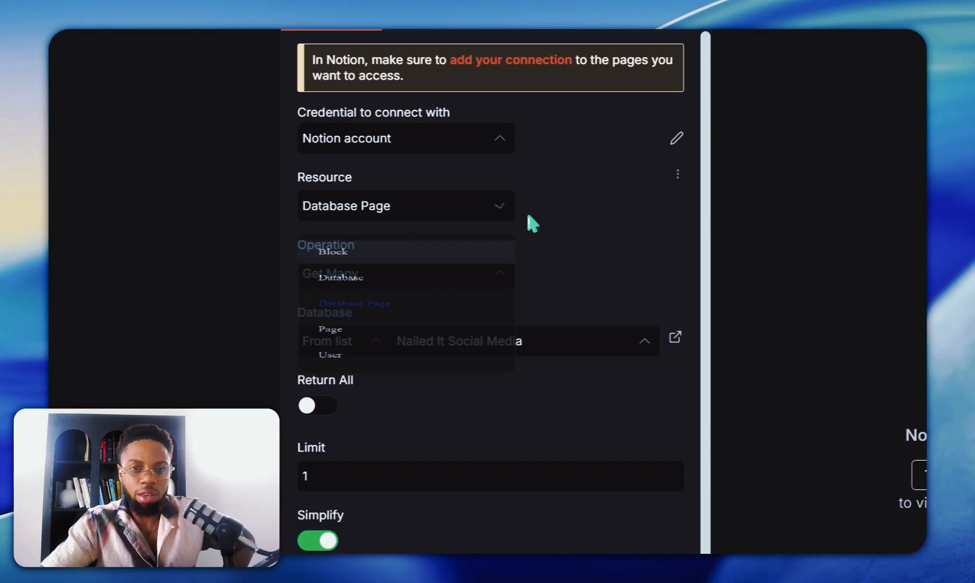
click(404, 274)
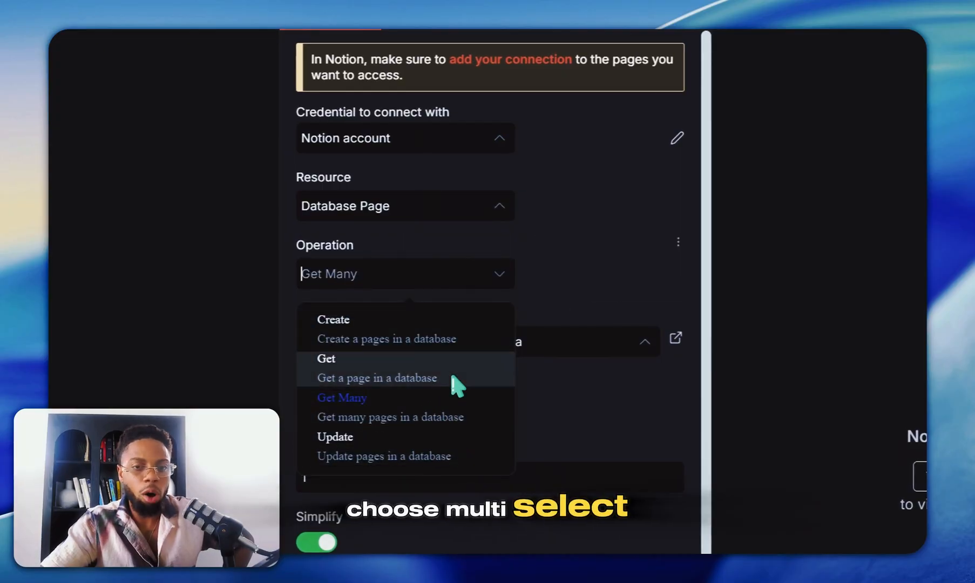
mouse_move(605, 165)
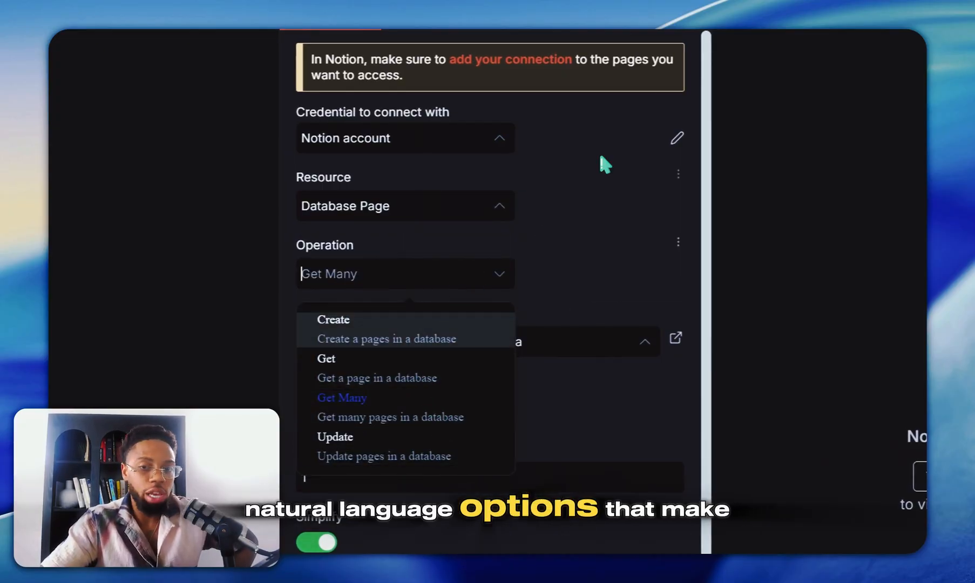
click(342, 398)
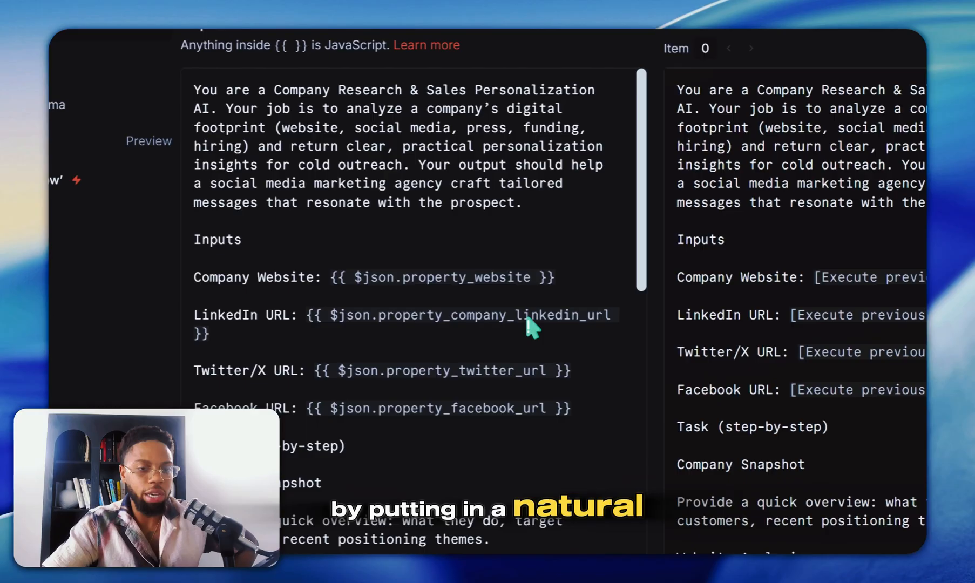
mouse_move(364, 304)
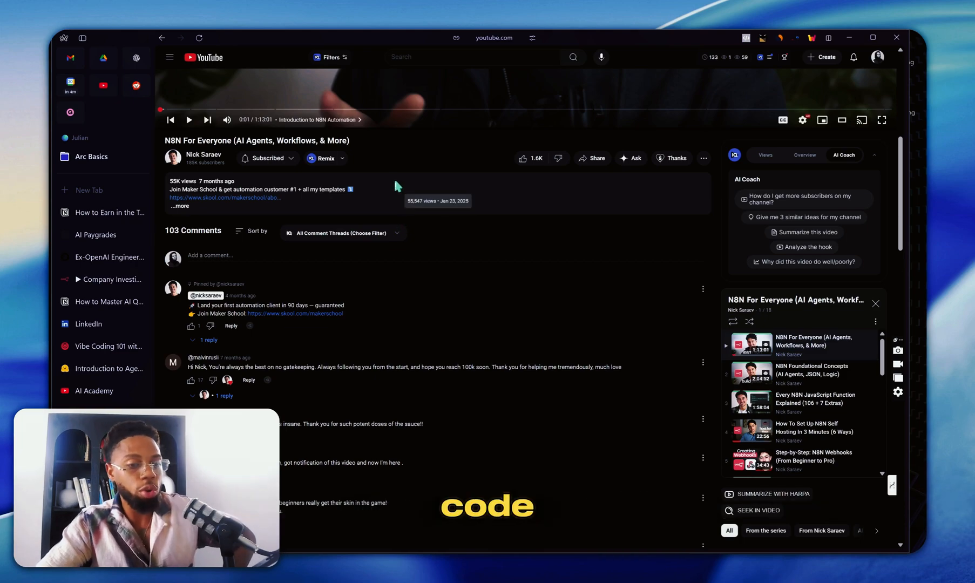
Step: Scroll down the N8N For Everyone video page to its comments
scroll(down, 3)
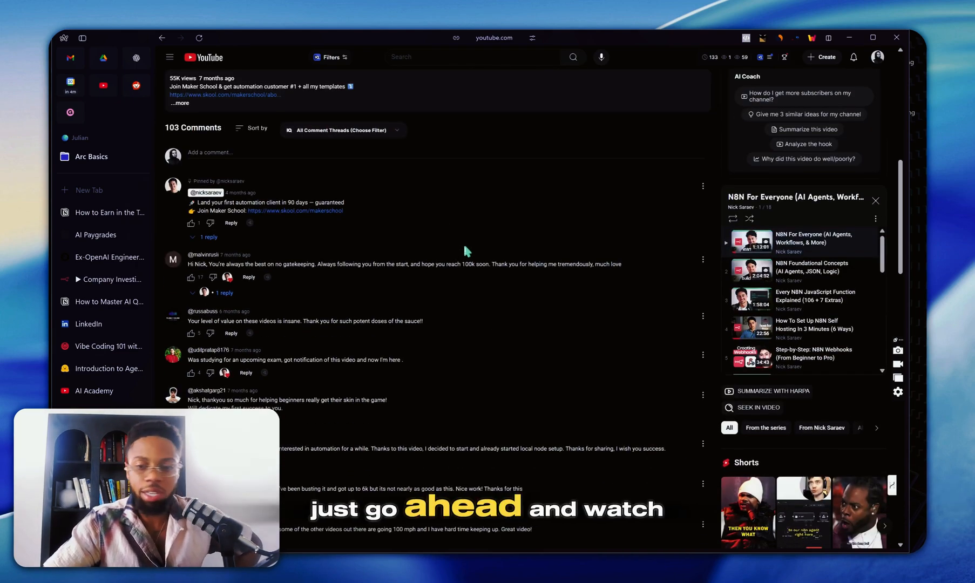
mouse_move(539, 145)
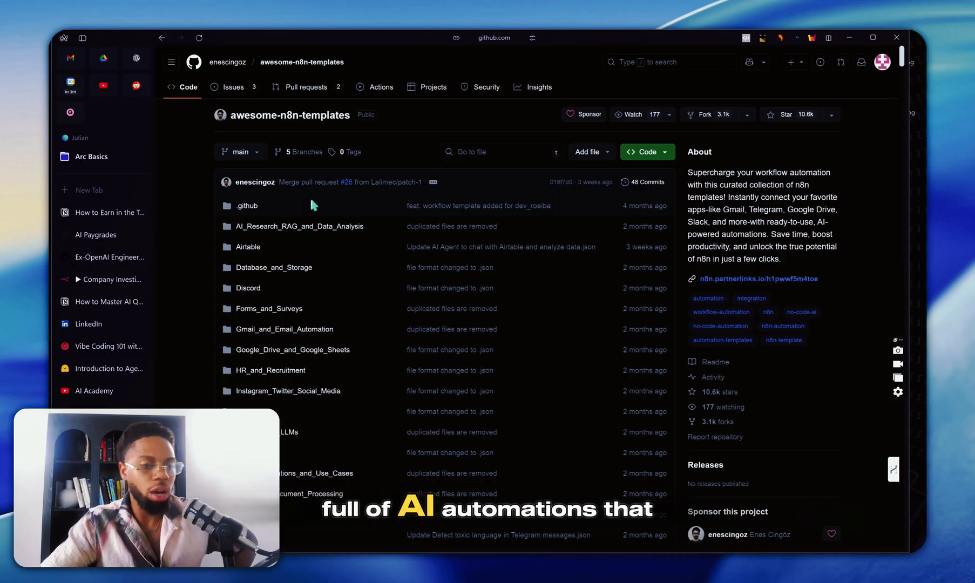
Step: Browse awesome-n8n-templates into Instagram_Twitter_Social_Media and view the Instagram DM inbox agent JSON
scroll(down, 3)
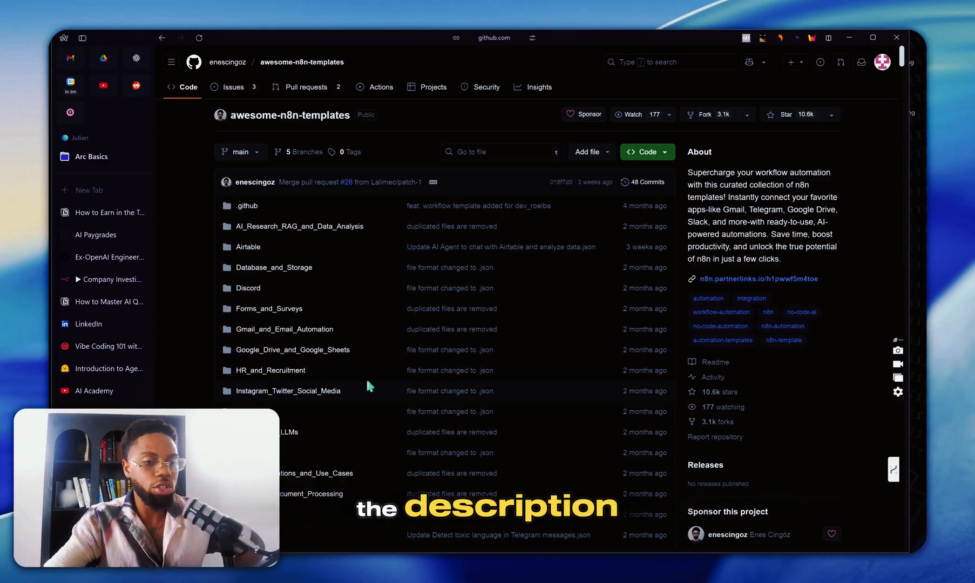
scroll(down, 3)
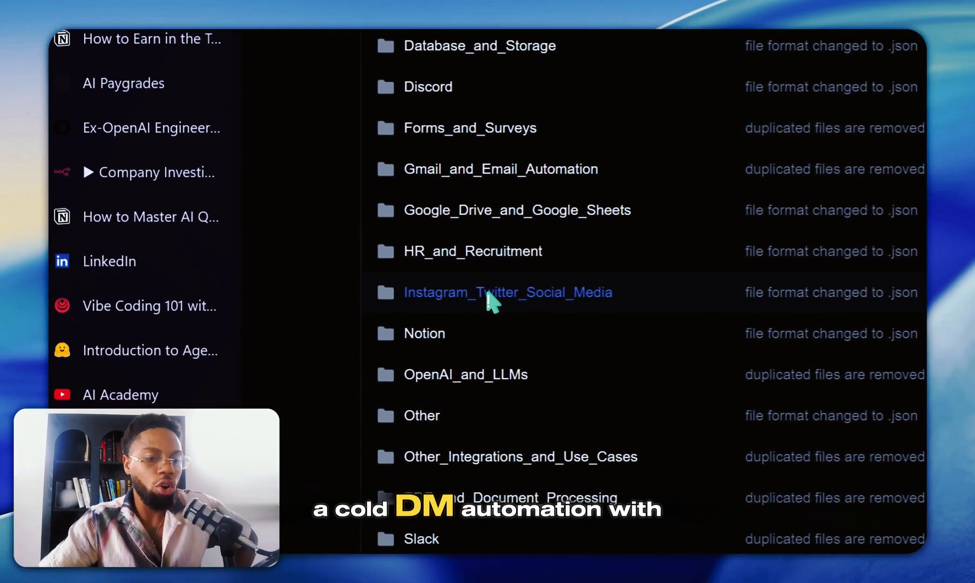
click(508, 293)
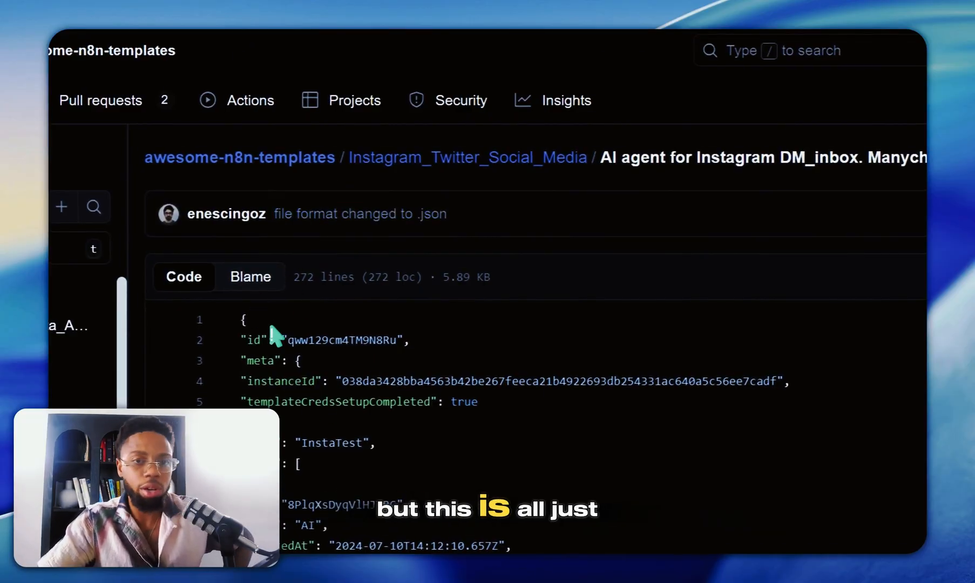
click(839, 193)
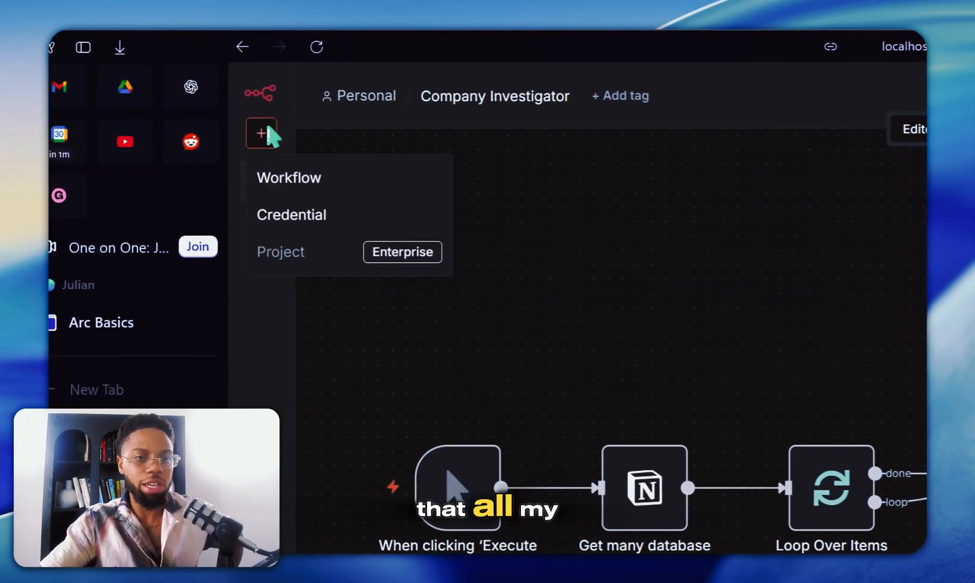
Step: Create a blank workflow and import the Easy Instagram (via ManyChat) bot template JSON from file
click(288, 177)
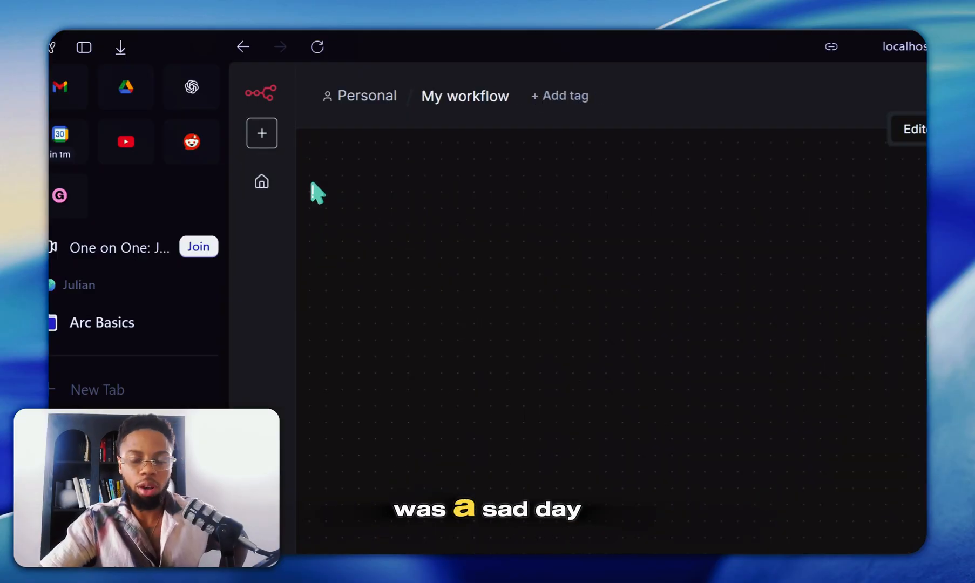
click(677, 96)
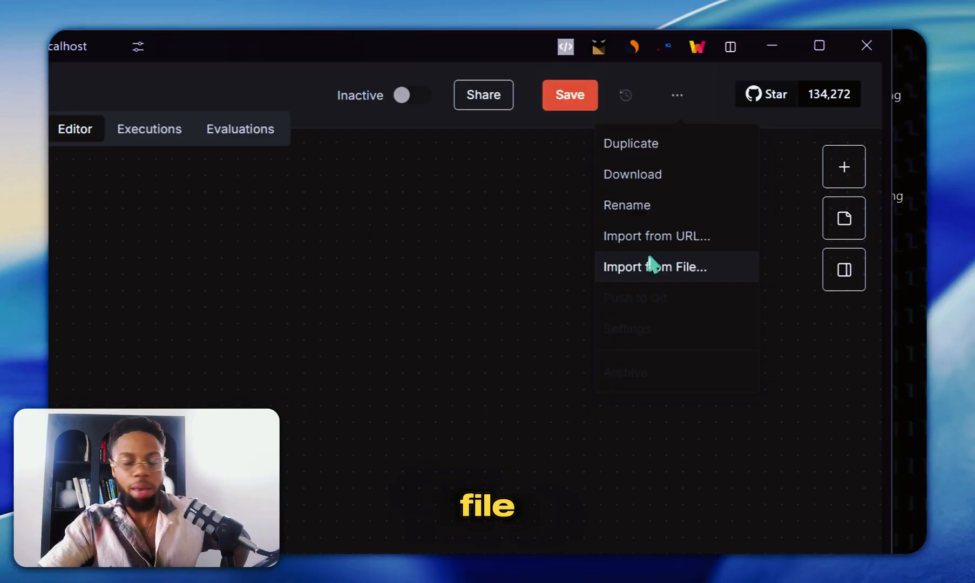
click(654, 267)
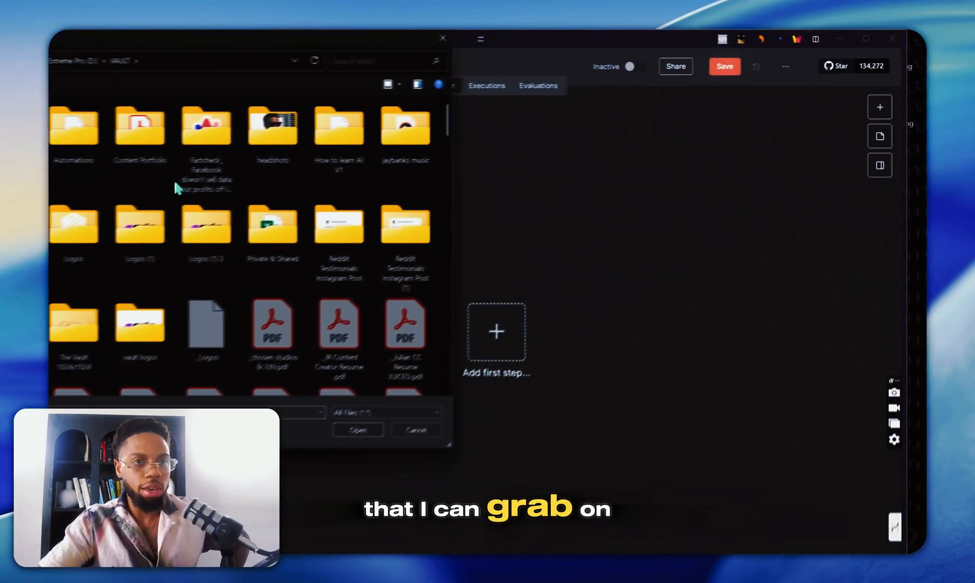
click(415, 430)
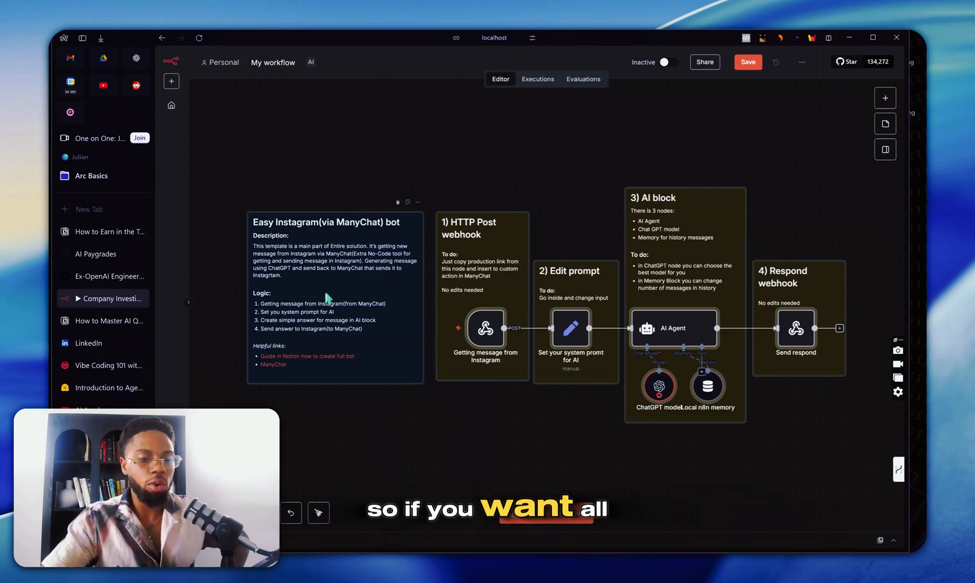
mouse_move(283, 330)
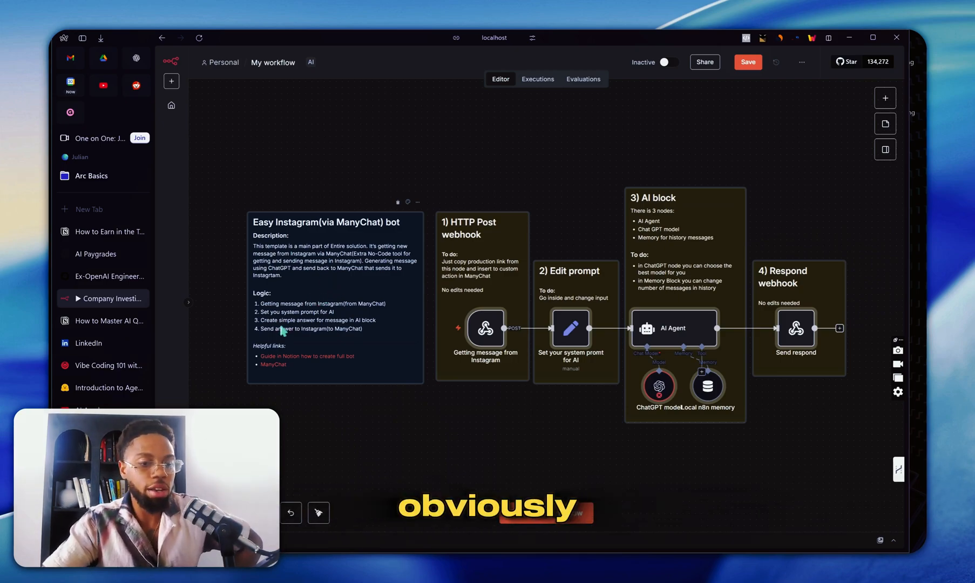